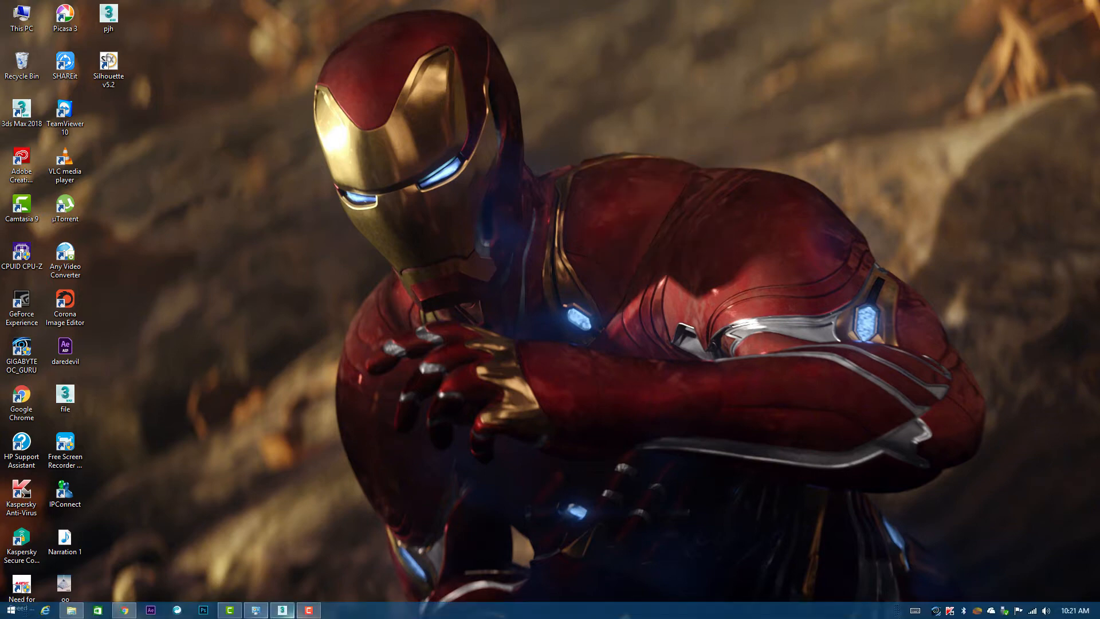
Launch 3ds Max 2018 with the armored character scene from the desktop
click(229, 608)
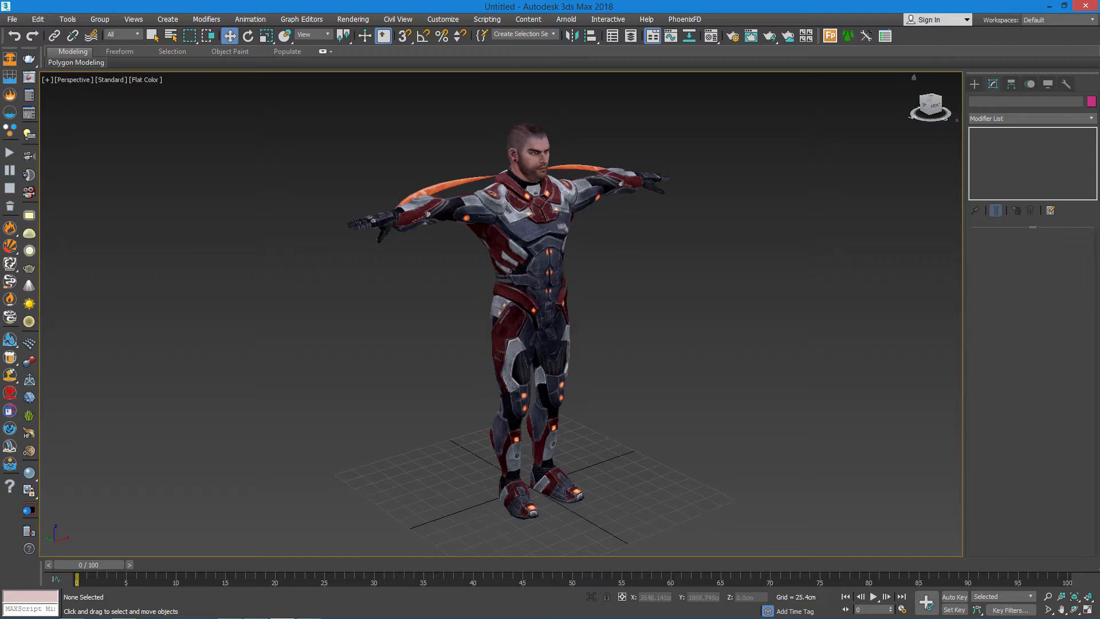
Frame the character from the front and bring up the File menu
key(F4)
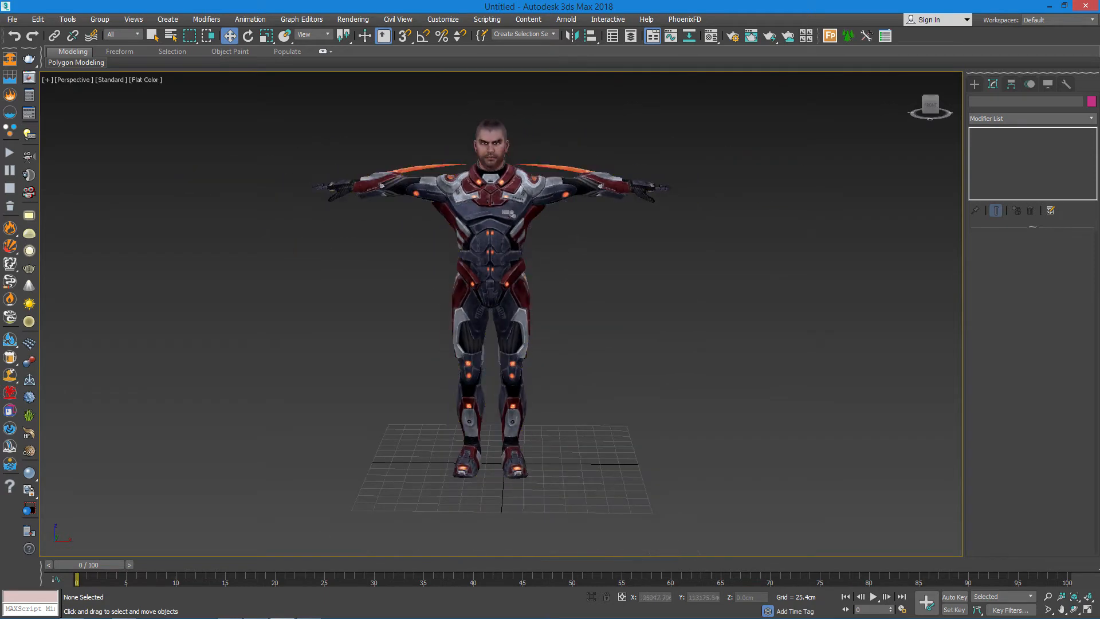
click(12, 20)
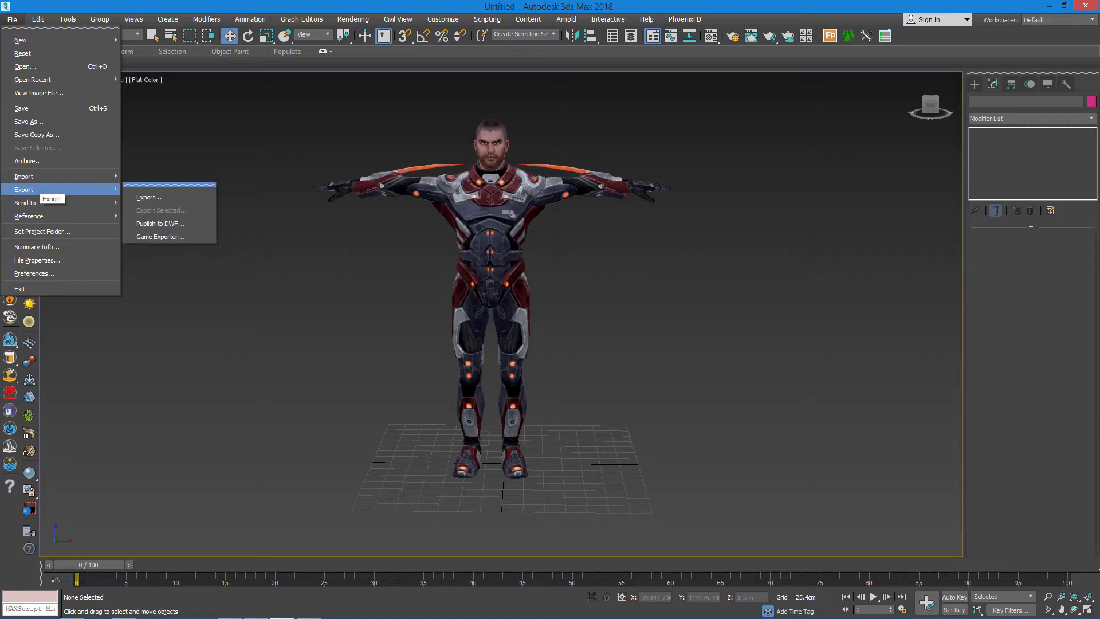
Export the scene as an FBX named model to the Desktop
click(148, 196)
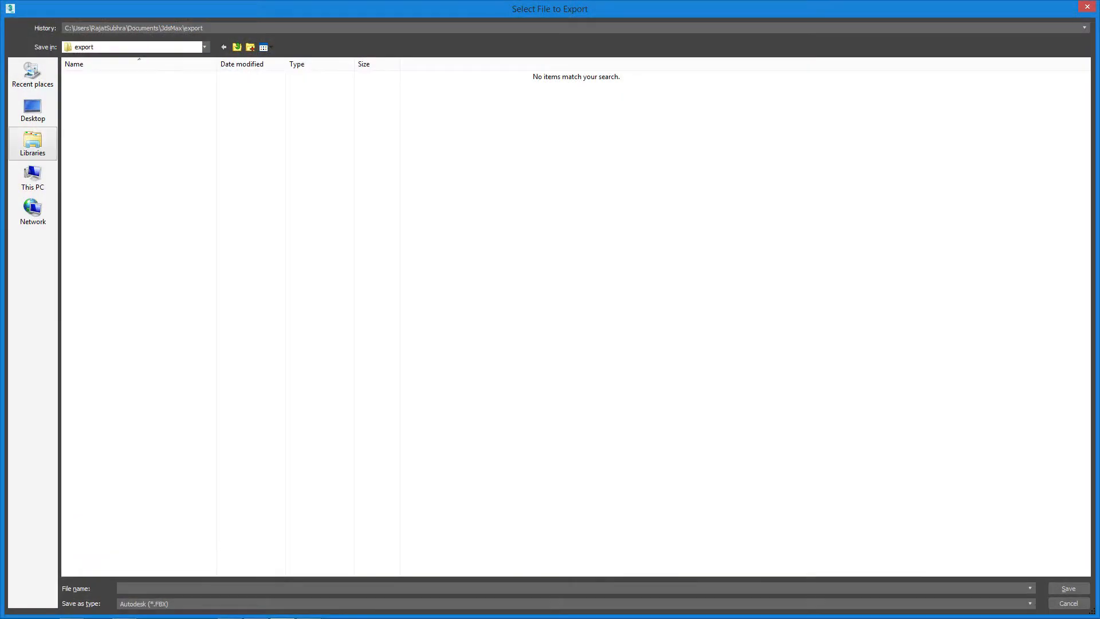
click(32, 110)
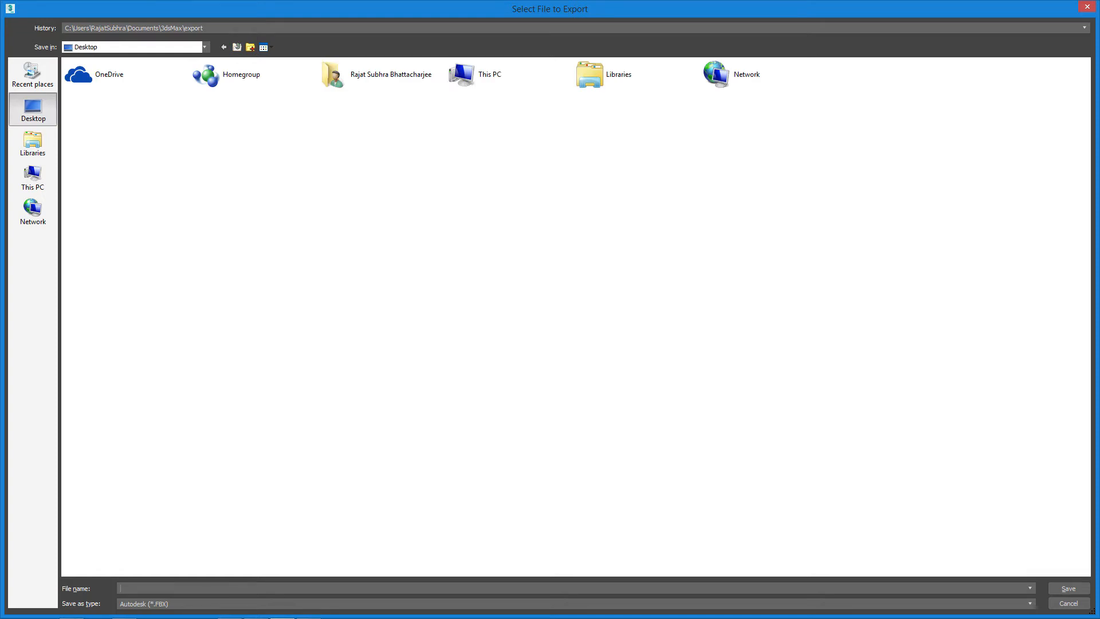
text(model)
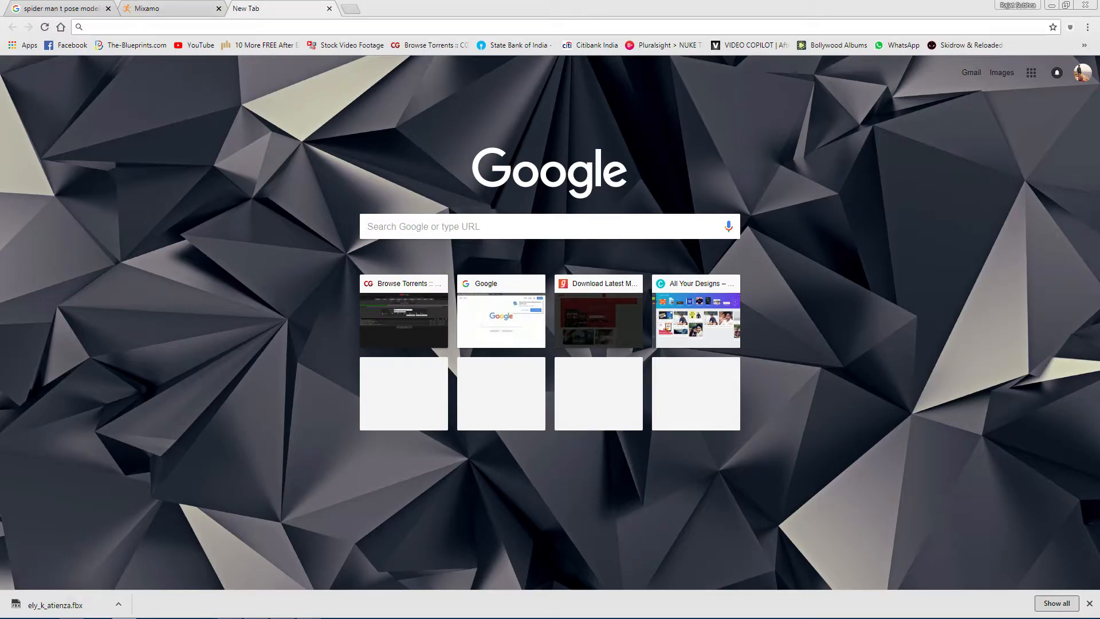
Search Google for Mixamo and go to the mixamo.com result
text(Mixamo)
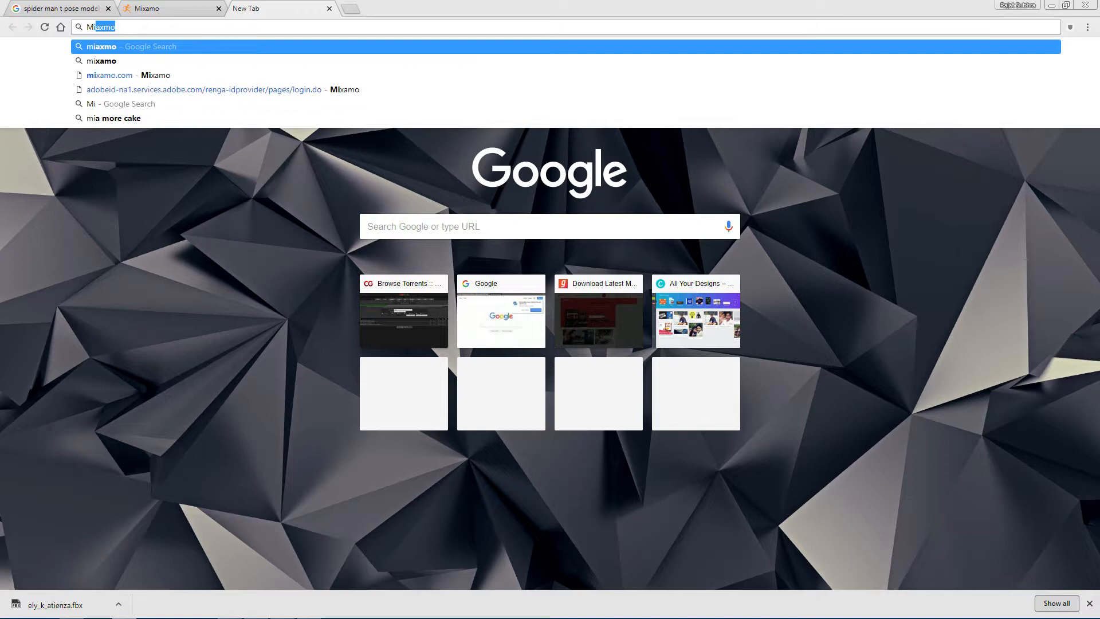
text(Miaxmo&oq=miaxmo&aqs=chrome..69i57j0l5.830j0j4&sourceid=chrome&ie=UTF-8)
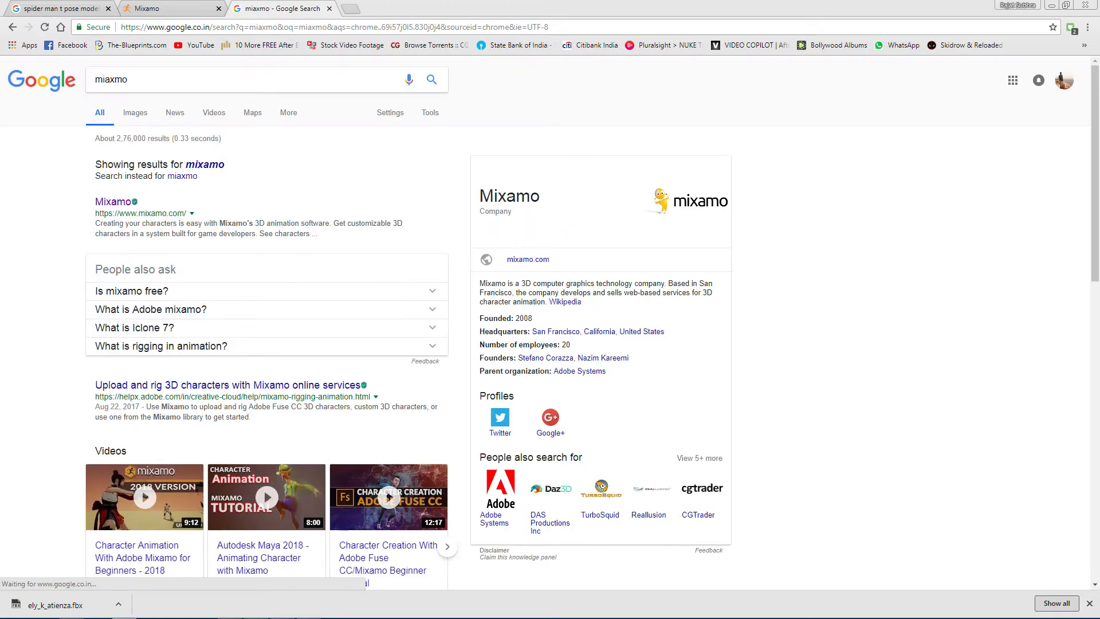
click(114, 201)
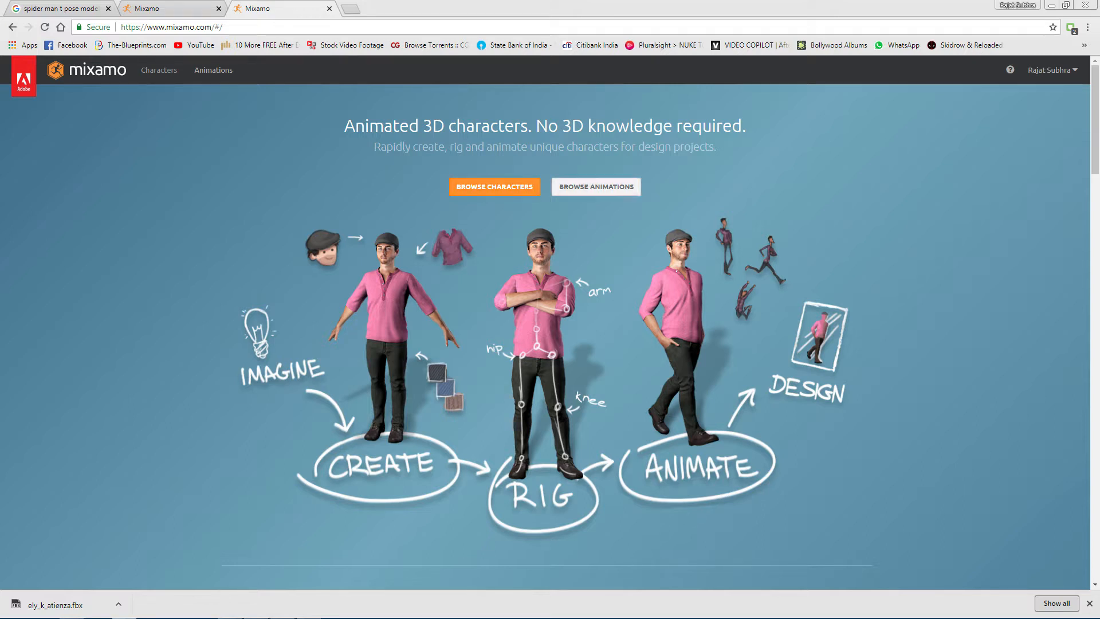
Check the account options dropdown and dismiss it
click(1051, 70)
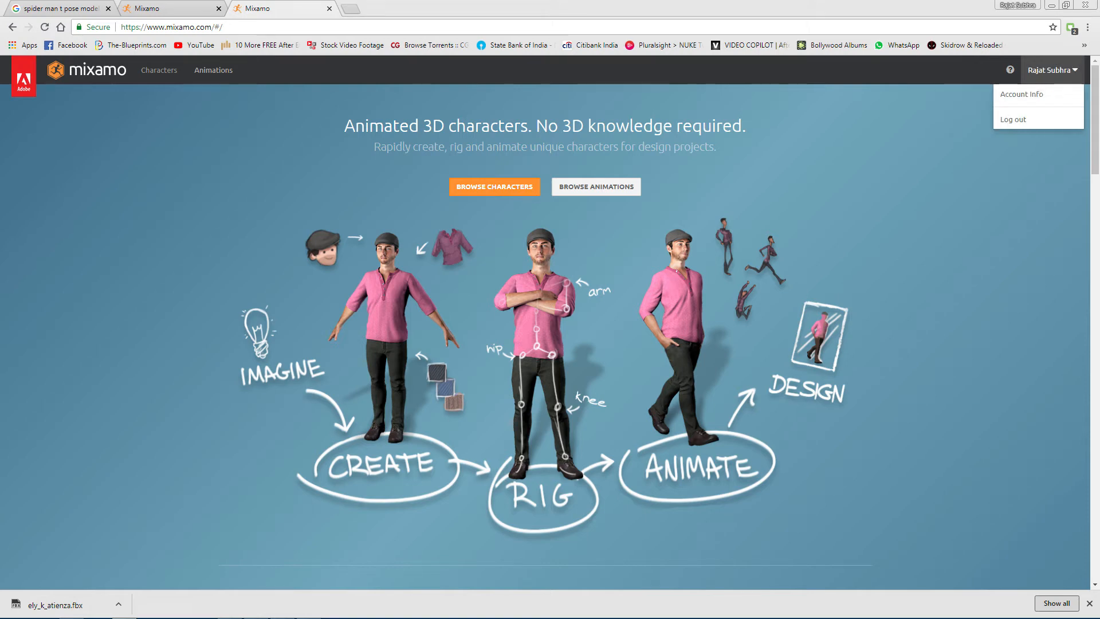
click(1051, 70)
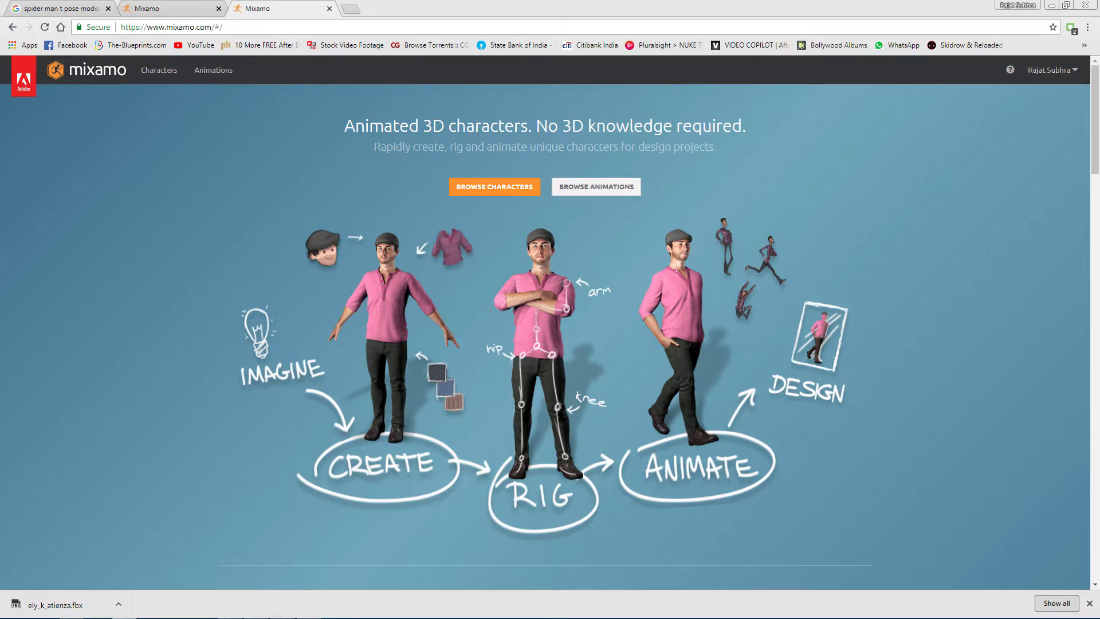
mouse_move(158, 69)
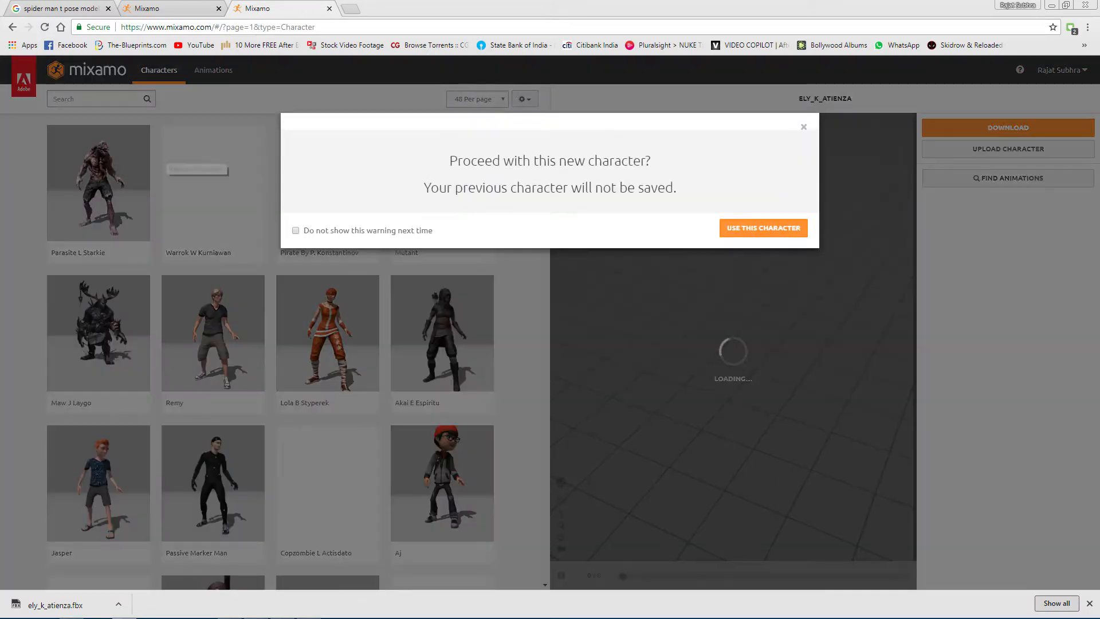
Confirm the new character, load the Mutant preview and start uploading a custom character
click(763, 228)
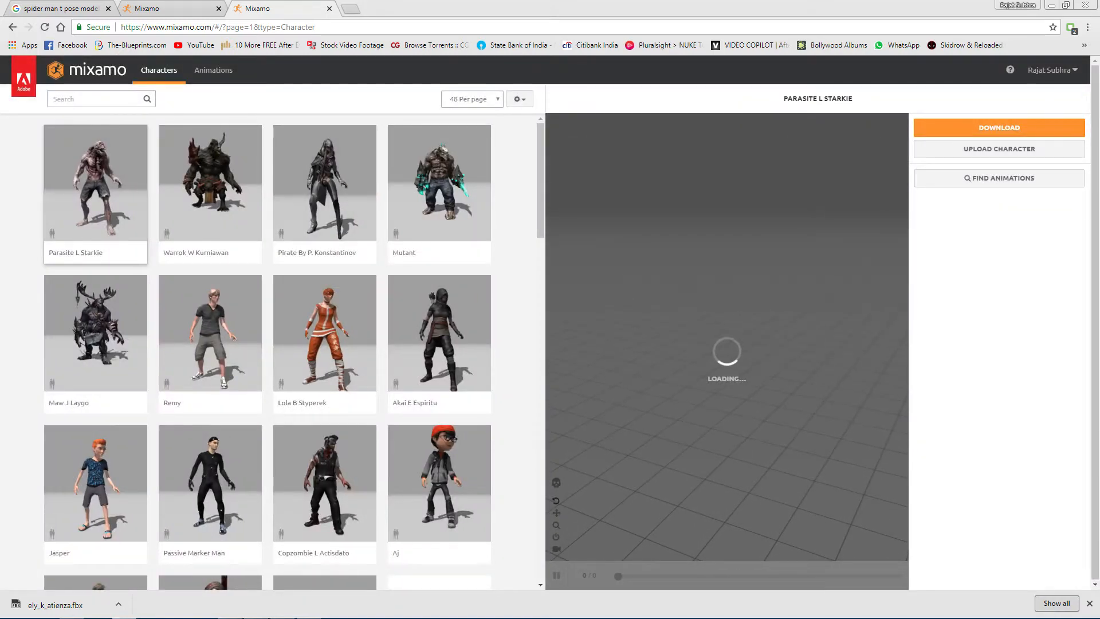
scroll(down, 3)
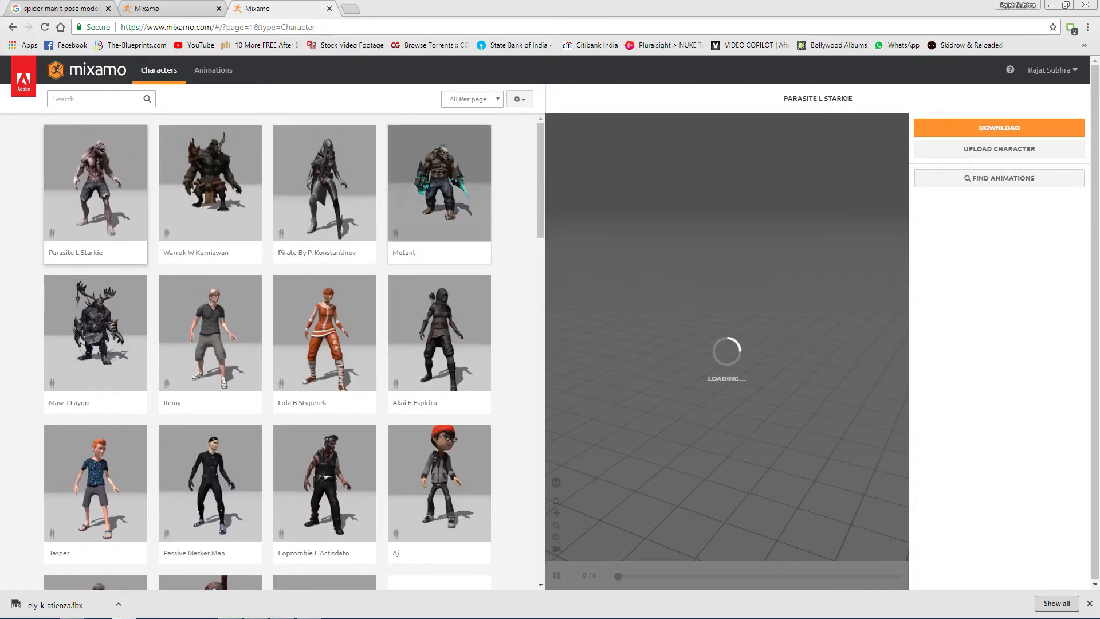
click(439, 183)
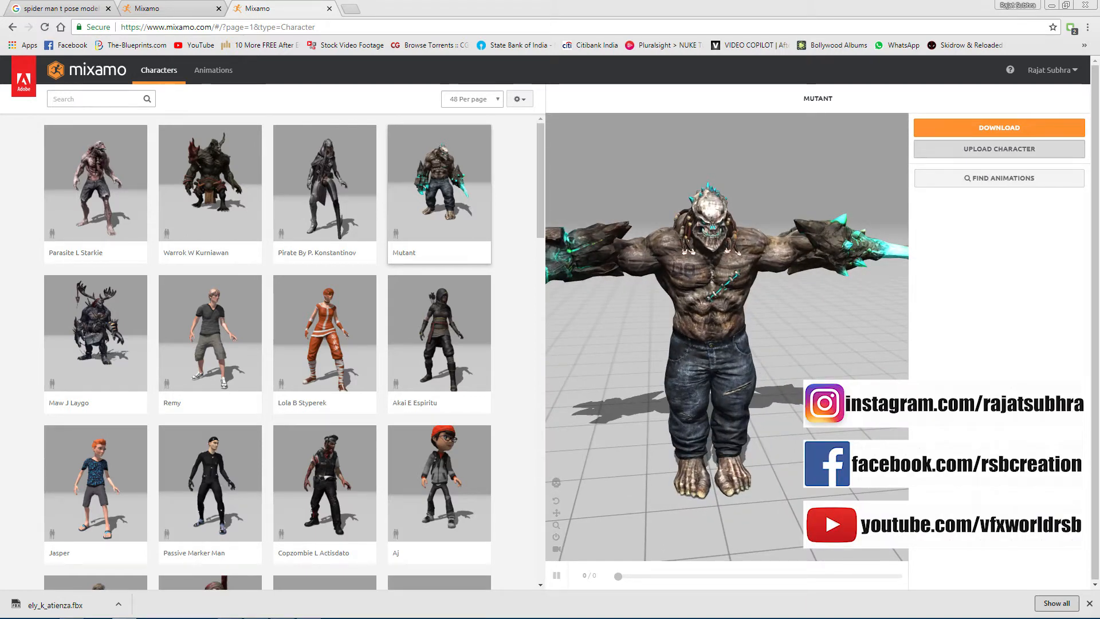
click(998, 149)
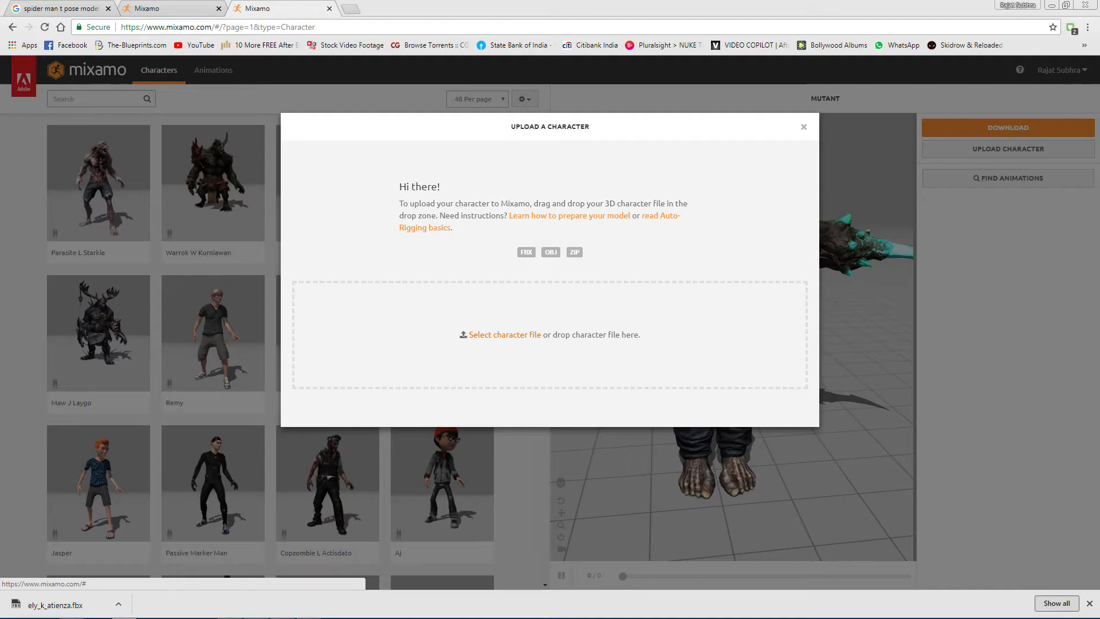
Upload model.fbx from the Desktop into the auto-rigger
click(504, 333)
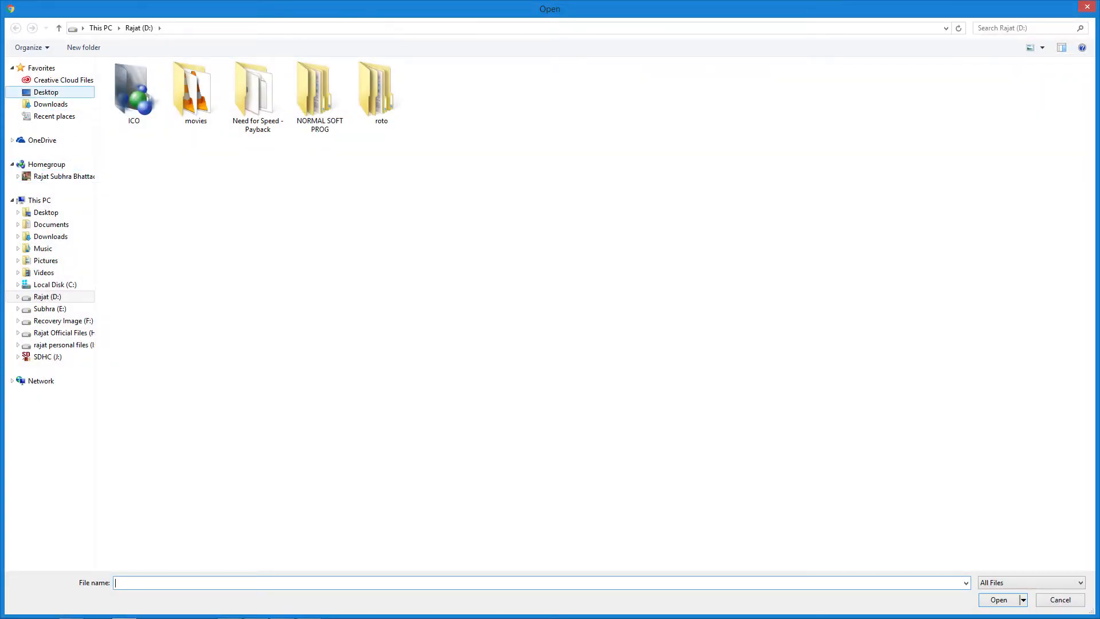
click(45, 92)
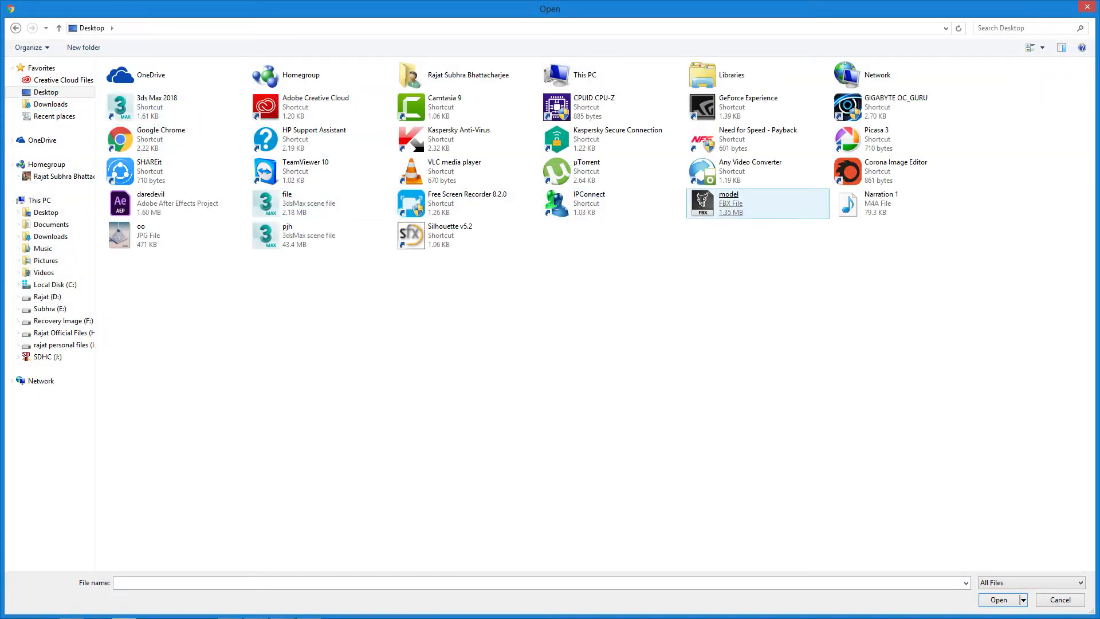
click(997, 599)
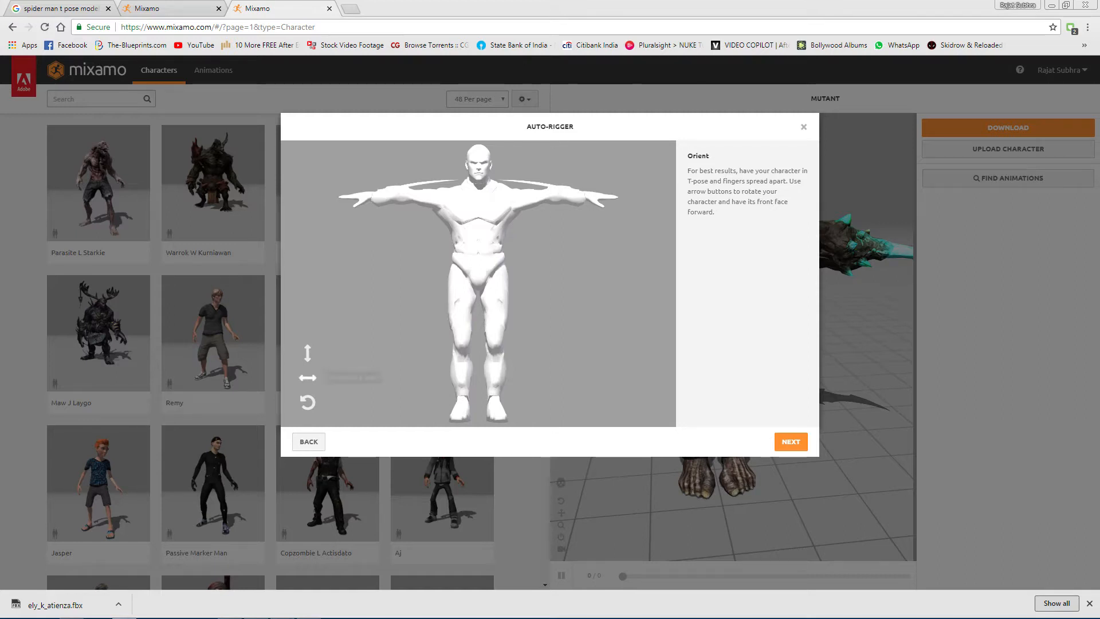
mouse_move(307, 377)
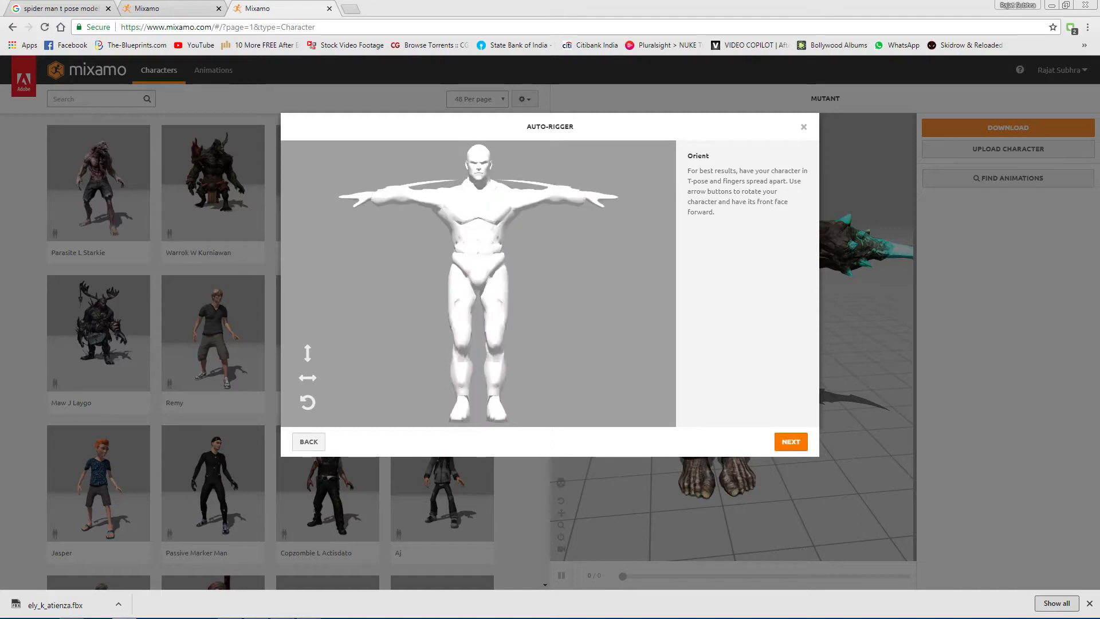
Accept the model's orientation on the Orient step and continue
click(789, 441)
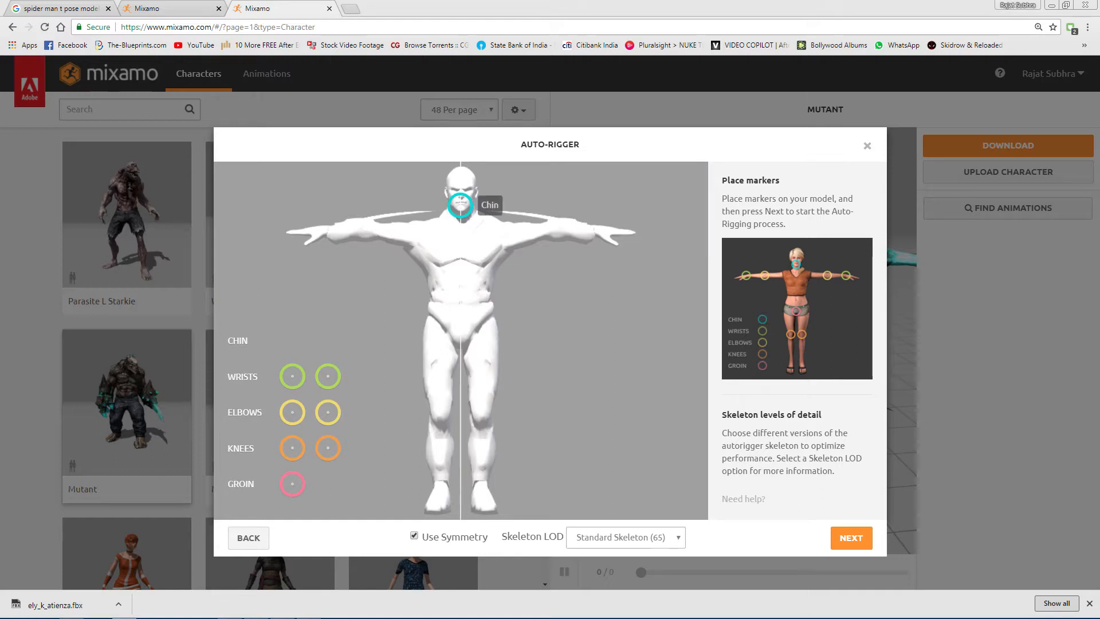
Place the chin marker on the model's chin with symmetry on
click(461, 205)
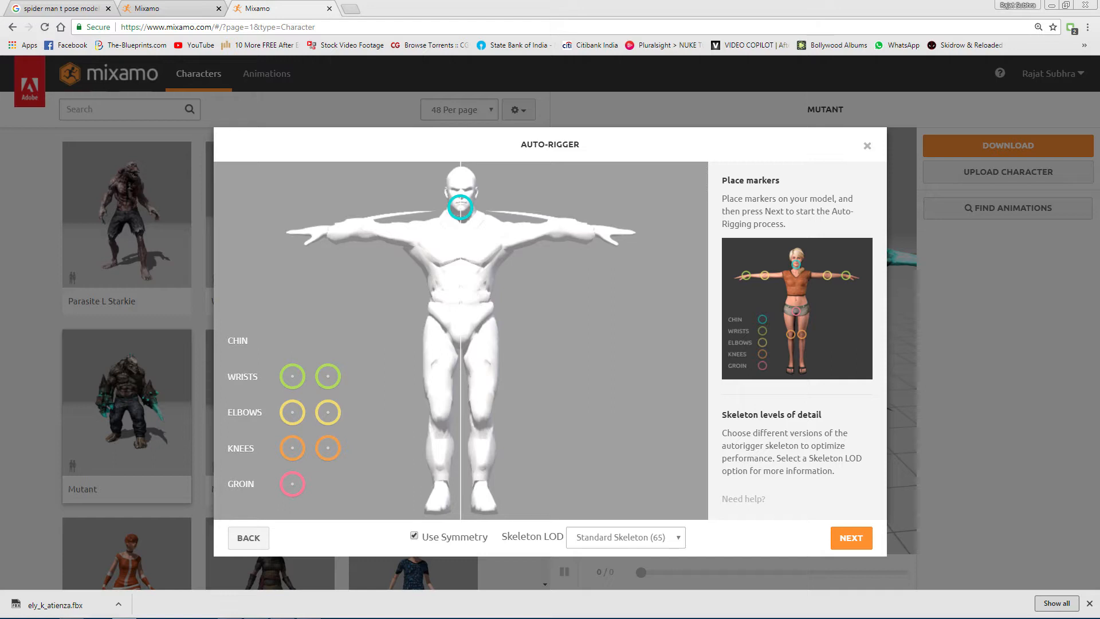
mouse_move(328, 376)
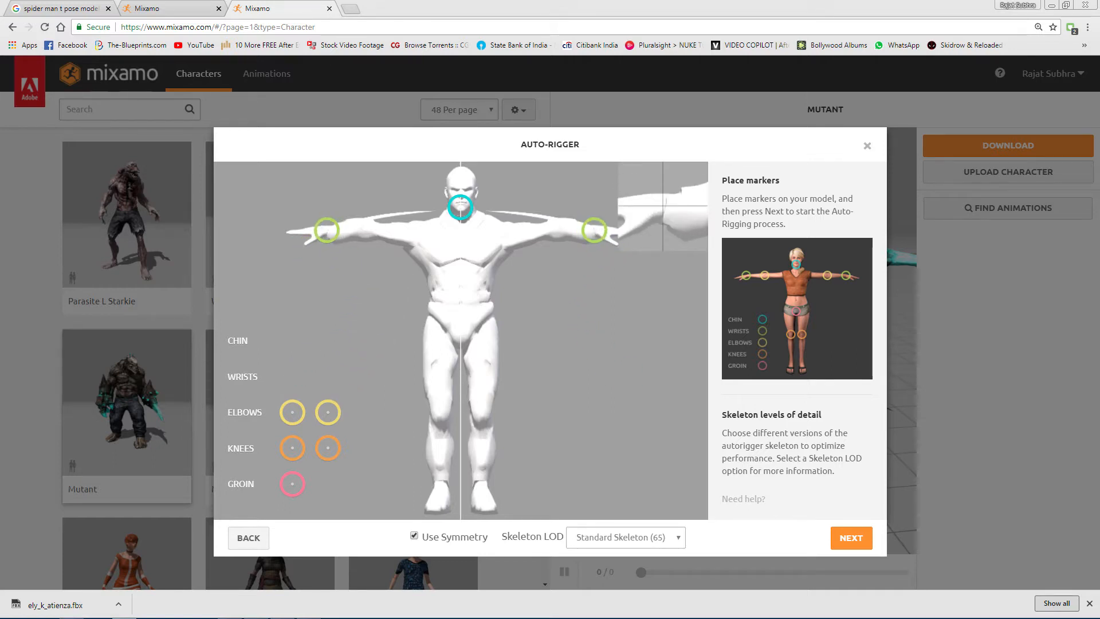
mouse_move(327, 231)
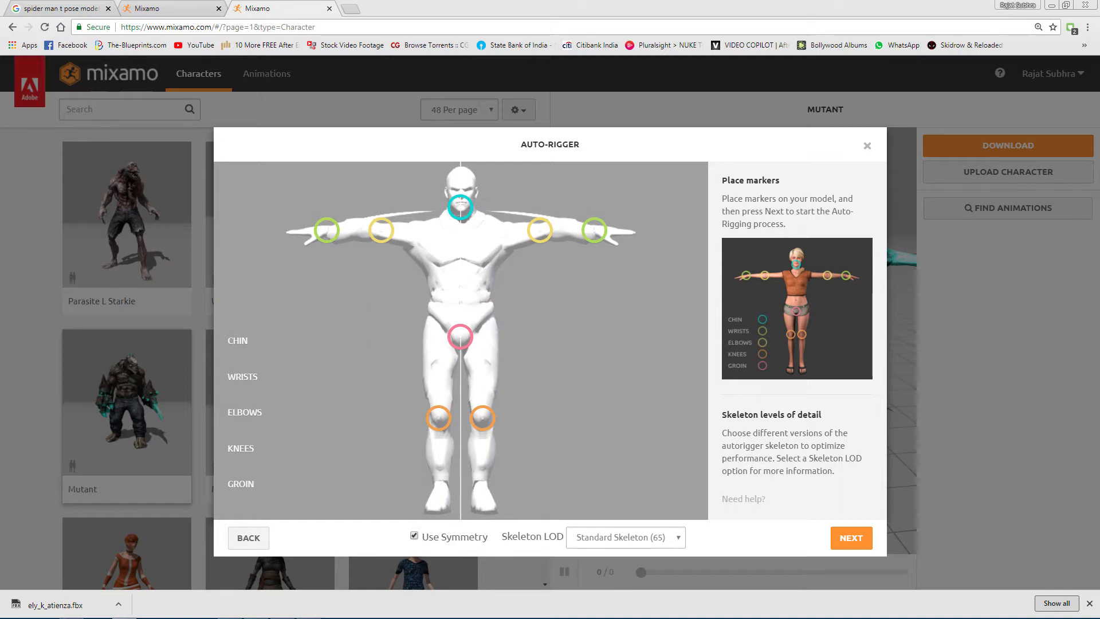
mouse_move(594, 230)
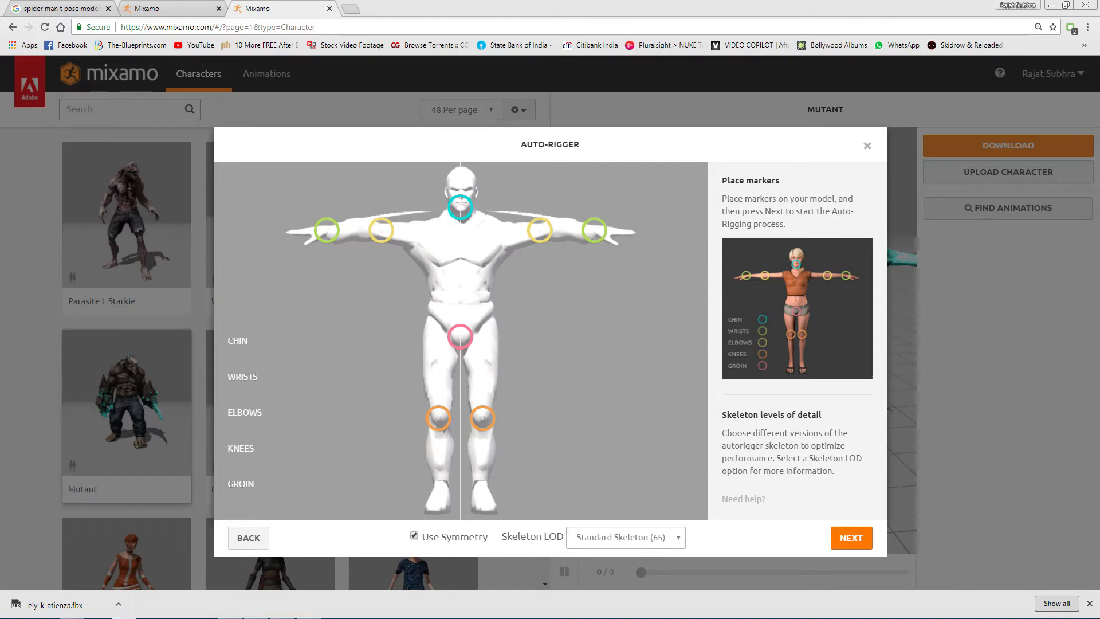
Run the auto-rigger and confirm switching to the newly rigged character
click(851, 537)
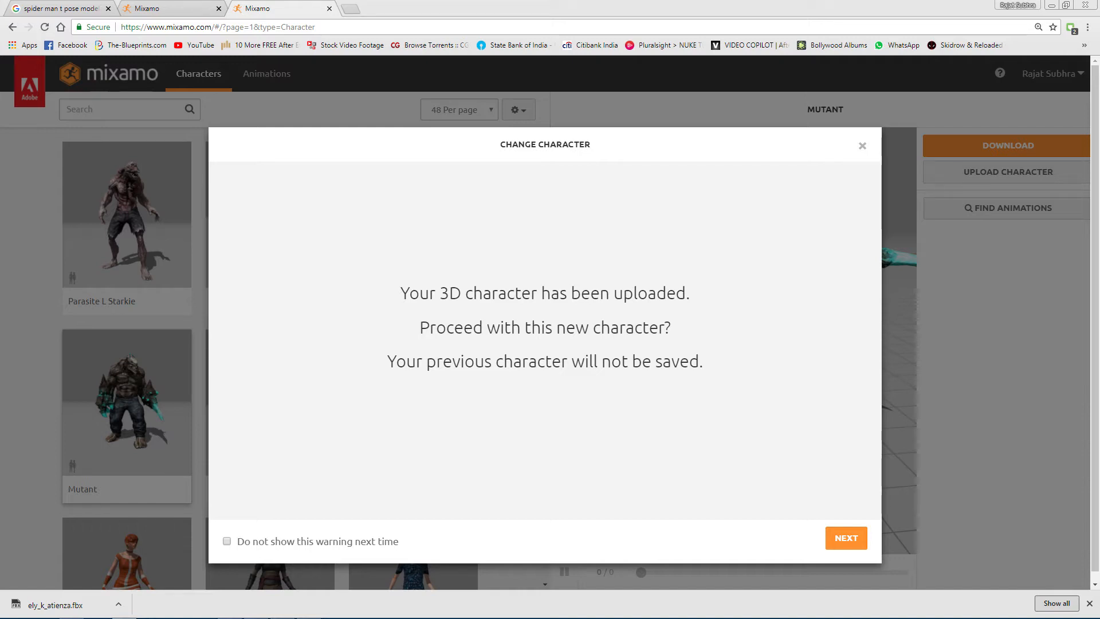
click(846, 538)
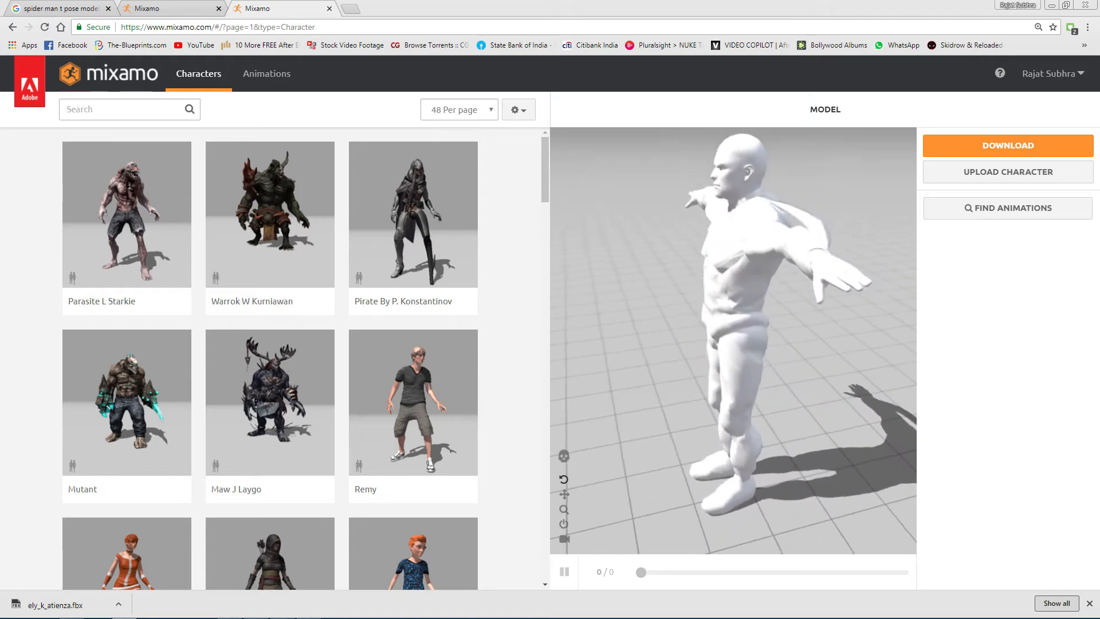
mouse_move(563, 456)
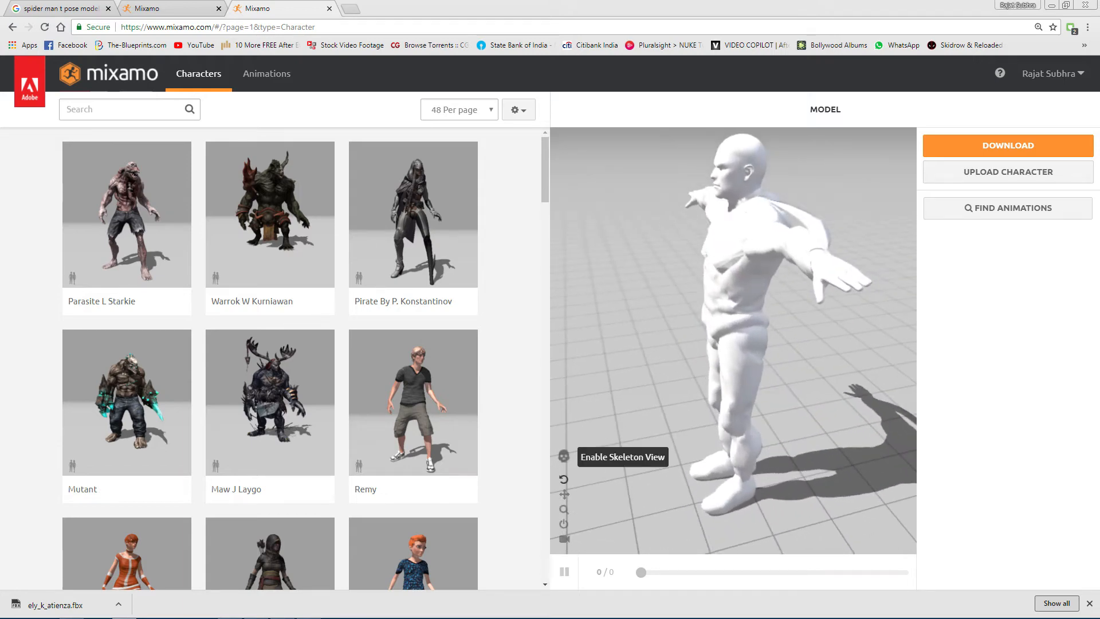
click(564, 456)
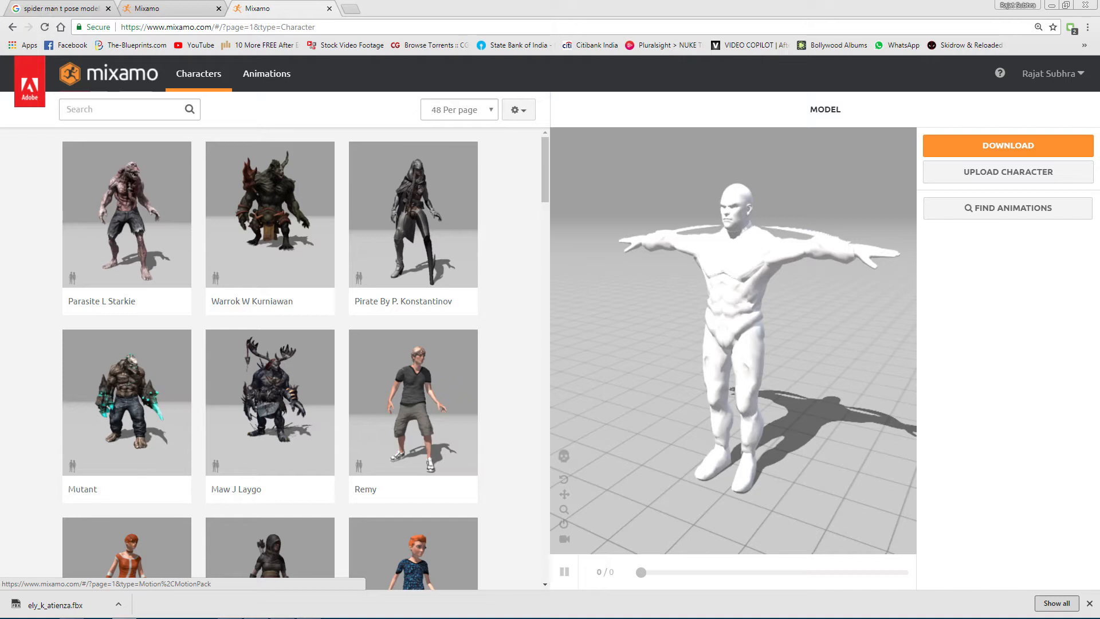
Try Shoved Reaction With Spin from the animation library, then apply Walking to the character
click(266, 73)
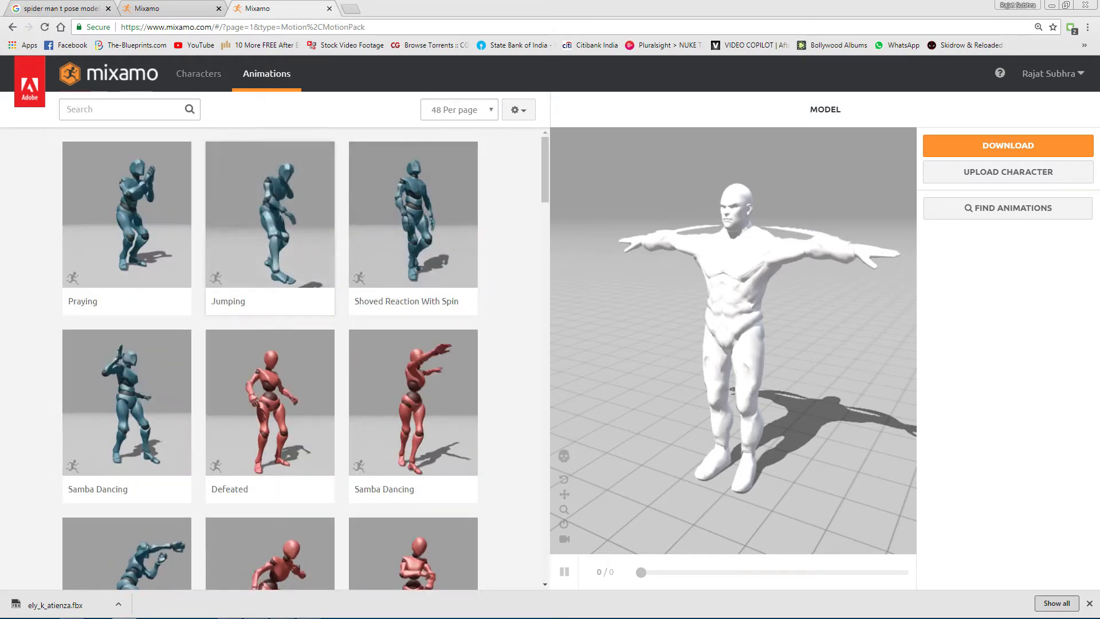
click(412, 214)
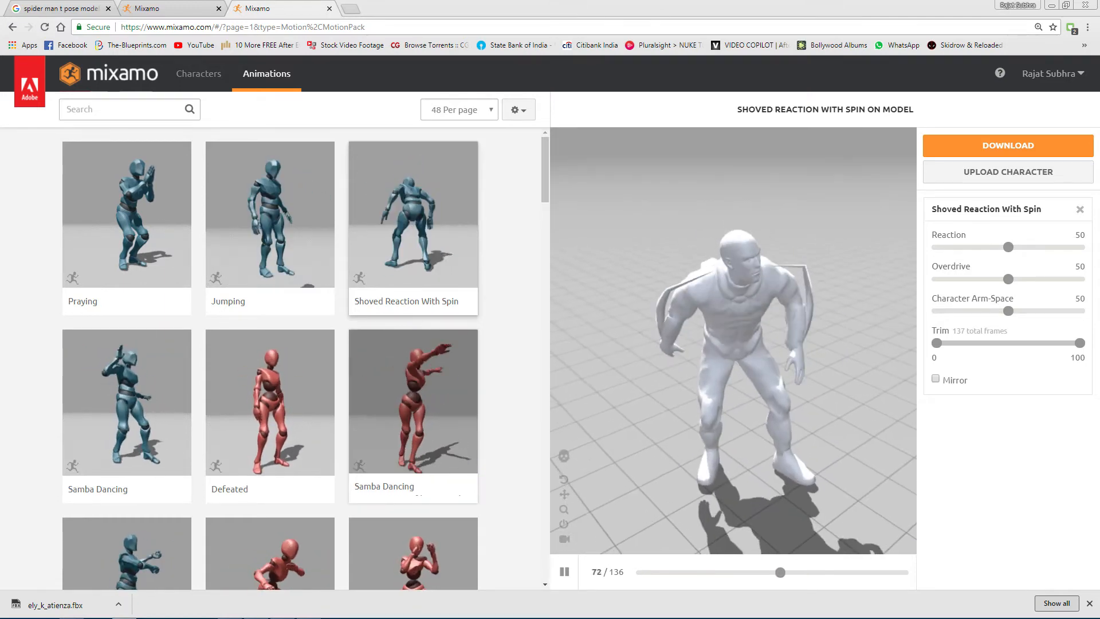
click(413, 401)
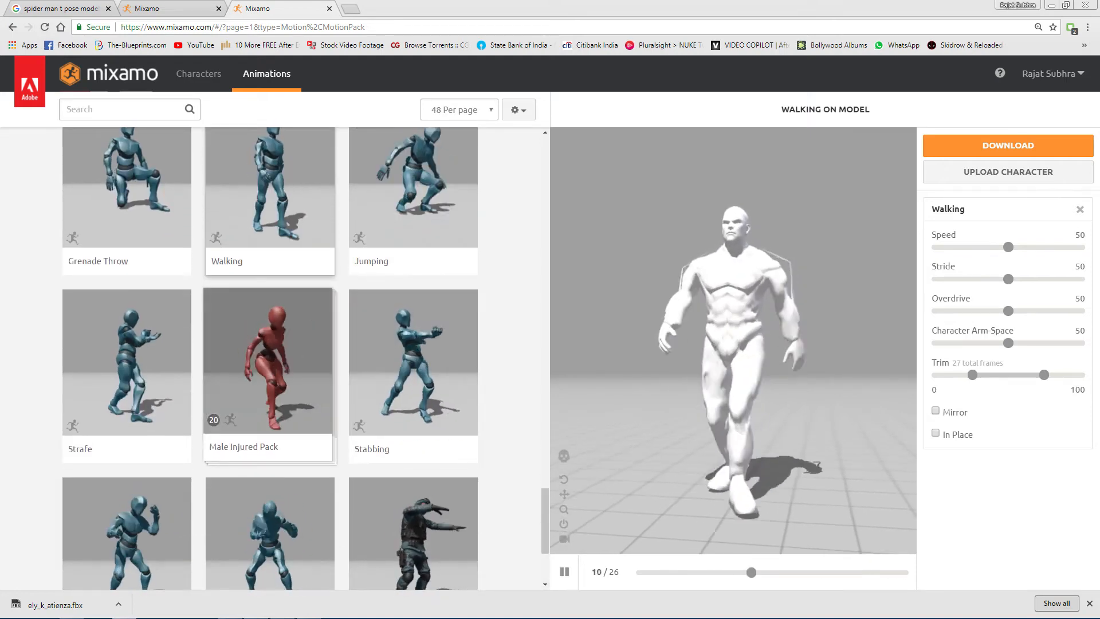
Swap the character's animation from Walking to Dying
scroll(down, 3)
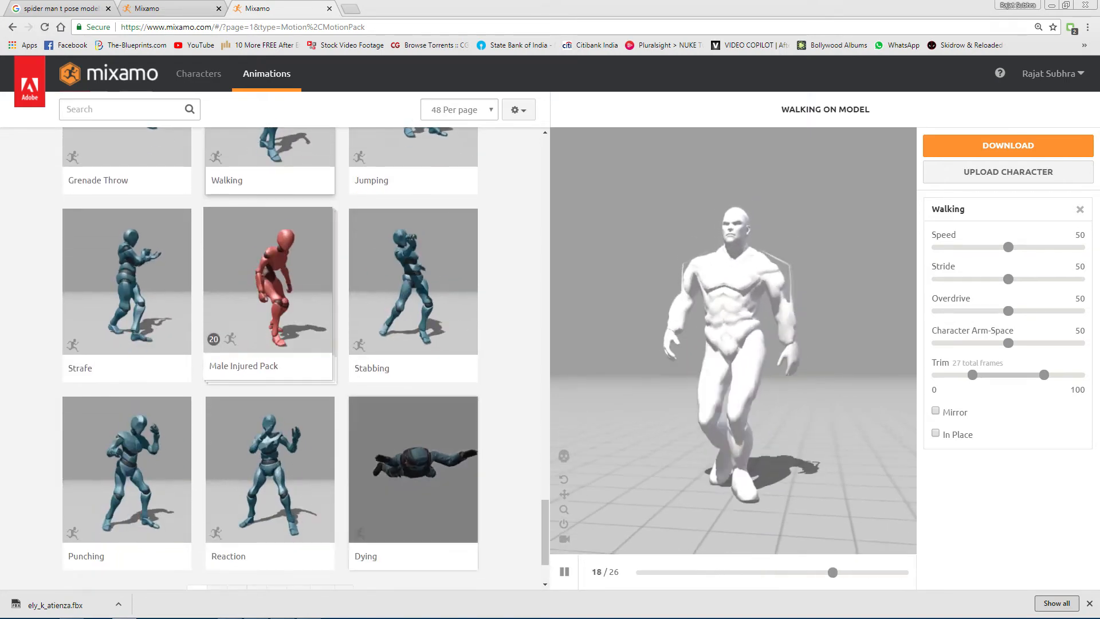
click(413, 468)
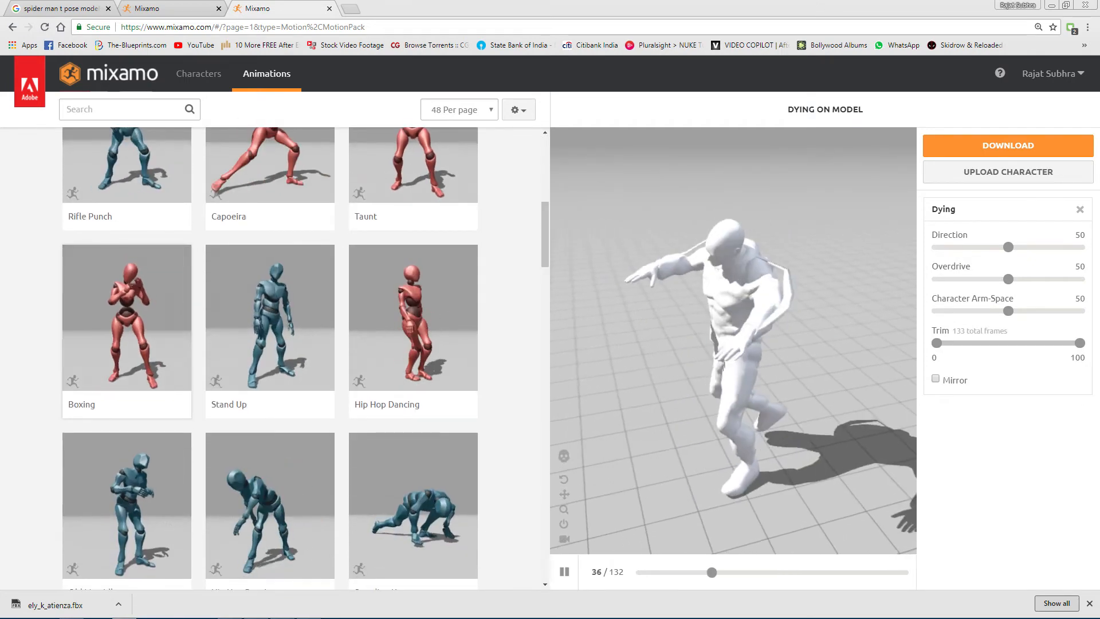
Apply Boxing with arm height raised to 59 and punch target to 57
click(126, 316)
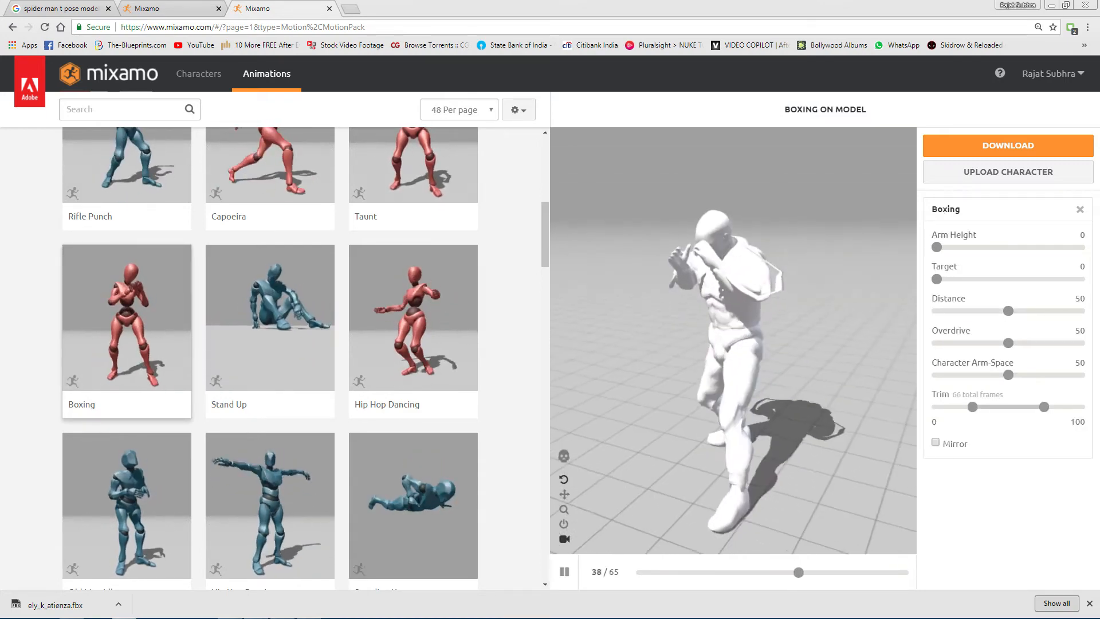
drag(936, 247, 999, 248)
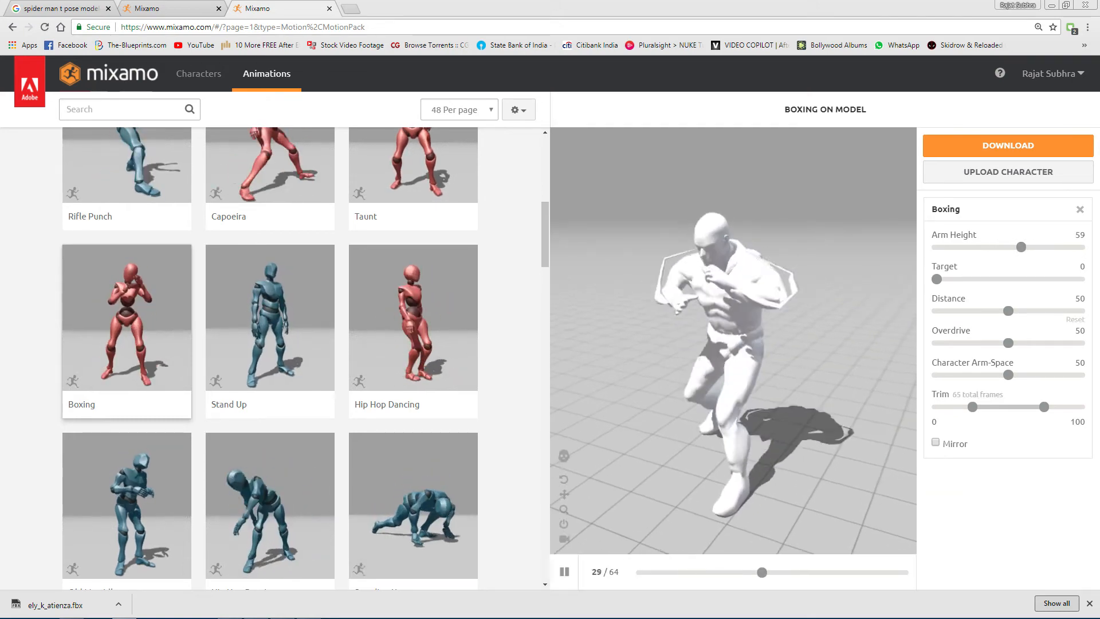
drag(936, 279, 1019, 278)
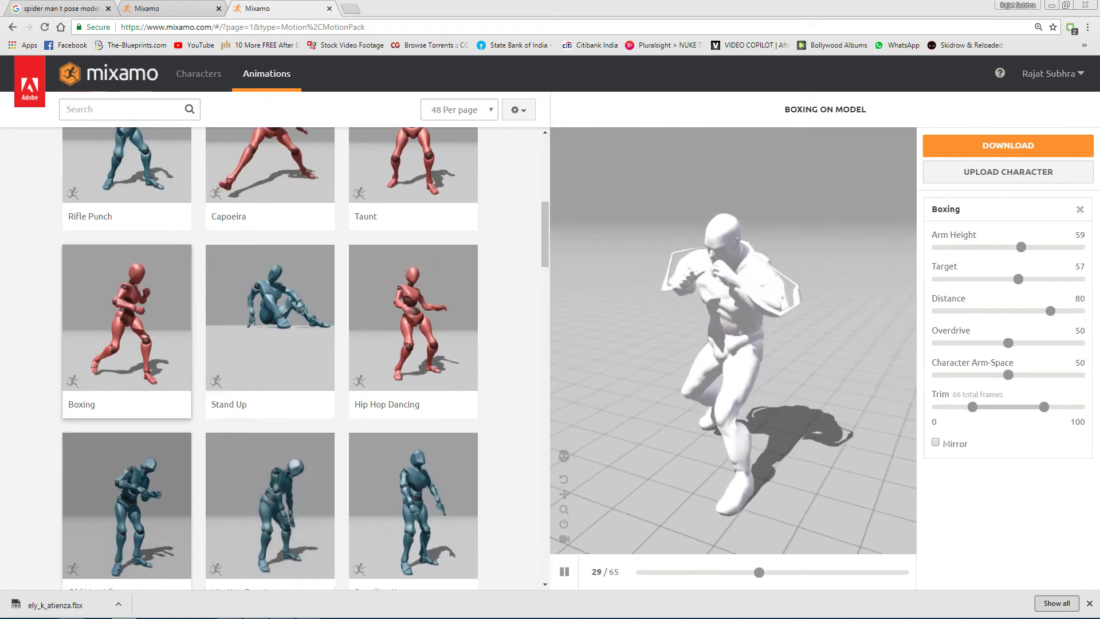
Replace Boxing with Hip Hop Dancing on the character
scroll(down, 3)
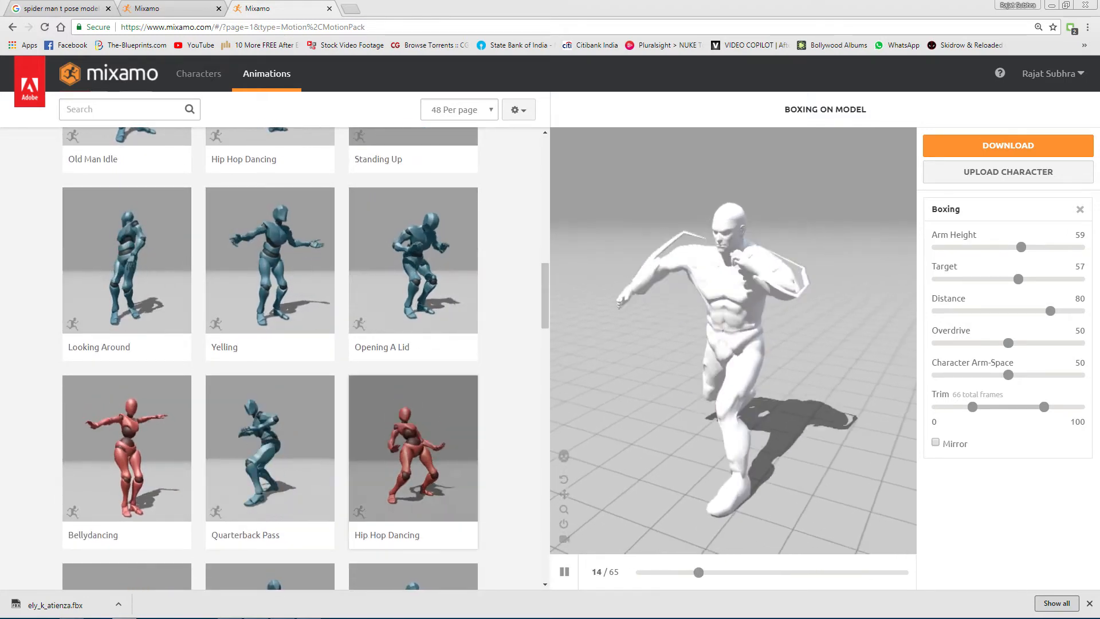
click(413, 448)
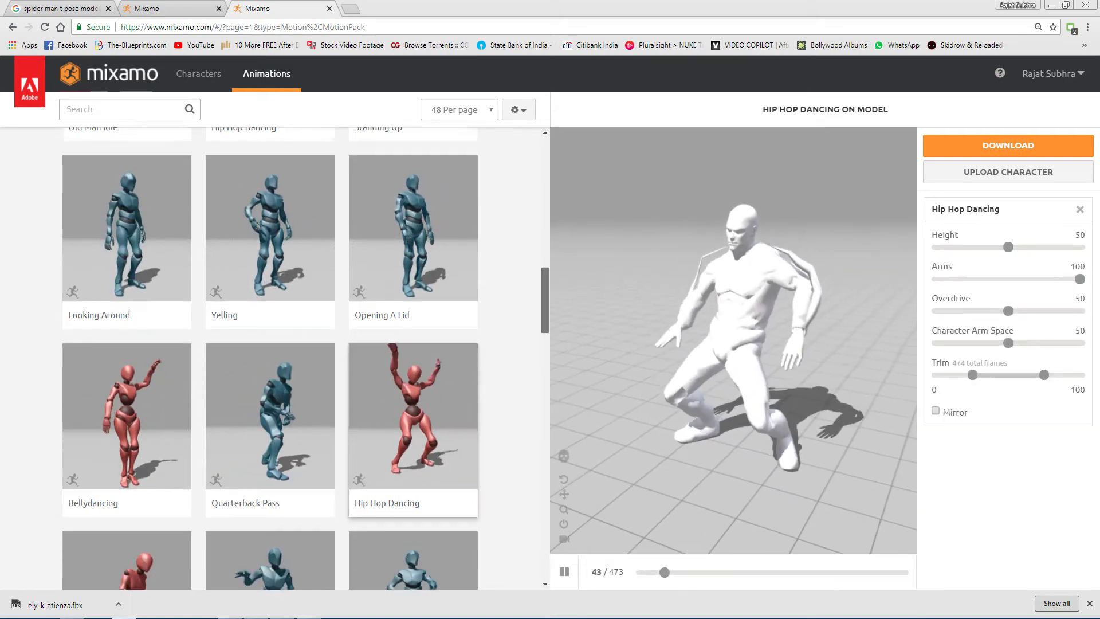
scroll(down, 3)
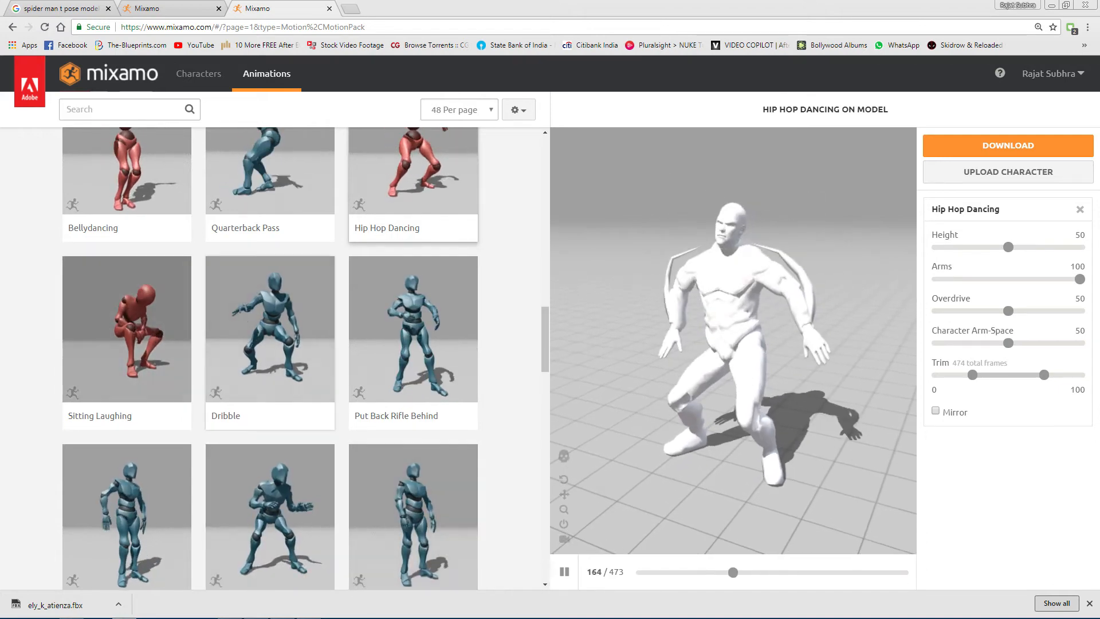
scroll(down, 3)
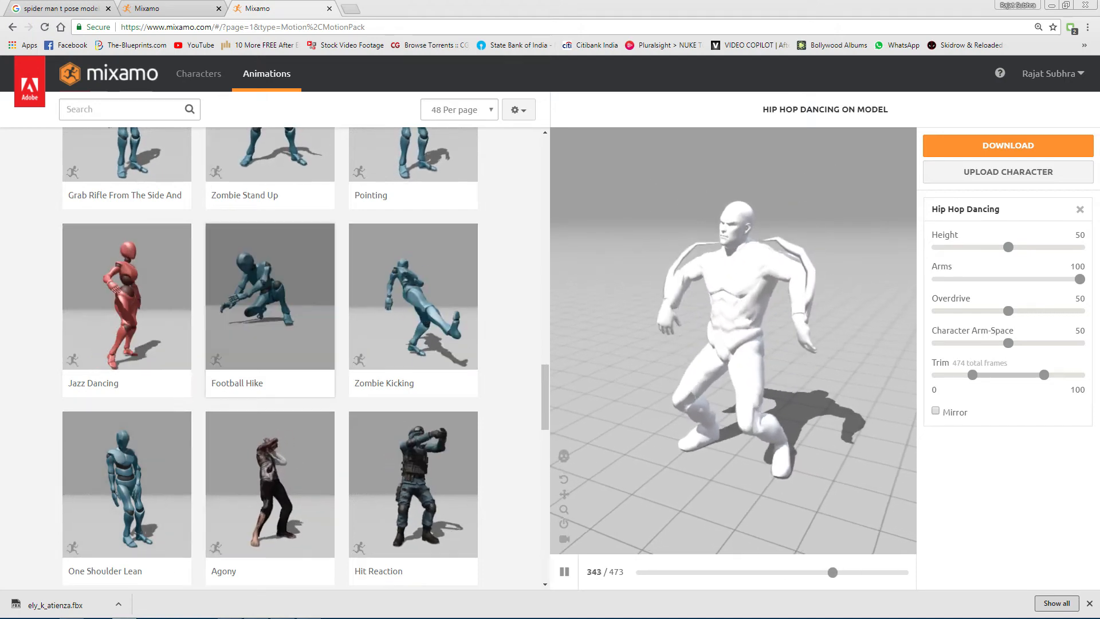
Apply Zombie Kicking, trying intensity 23 before restoring full intensity
click(414, 296)
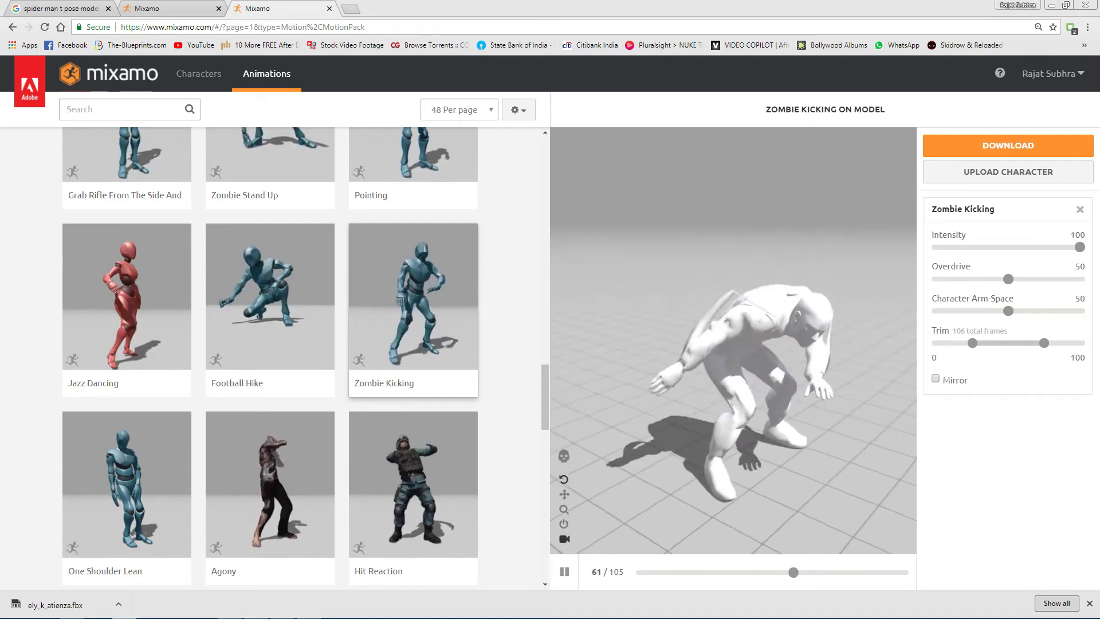
drag(1086, 247, 1073, 247)
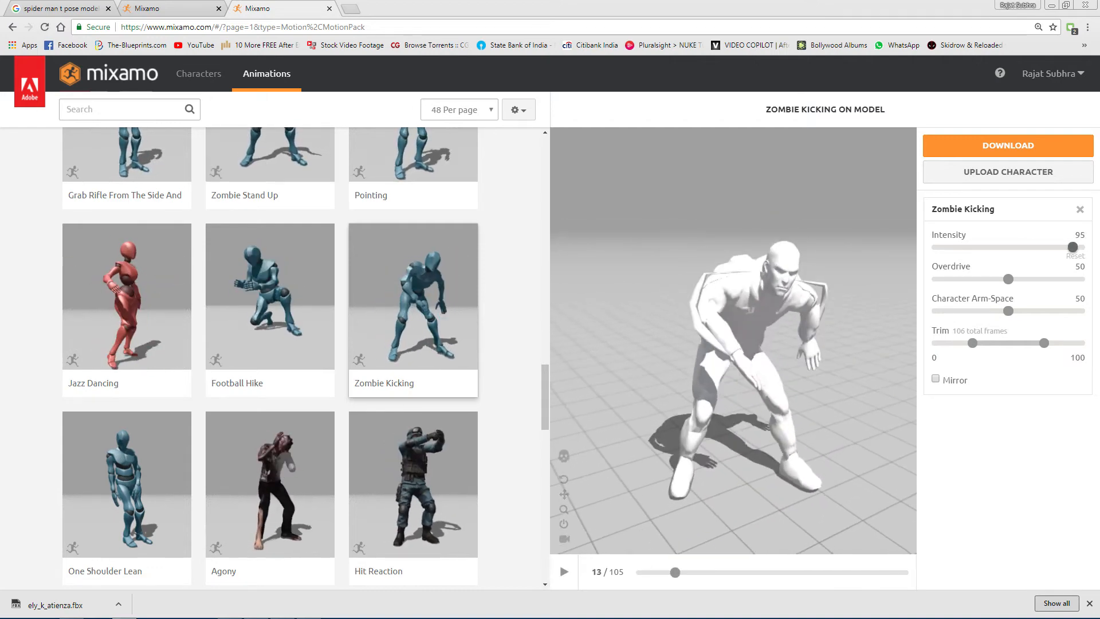
drag(1071, 247, 969, 248)
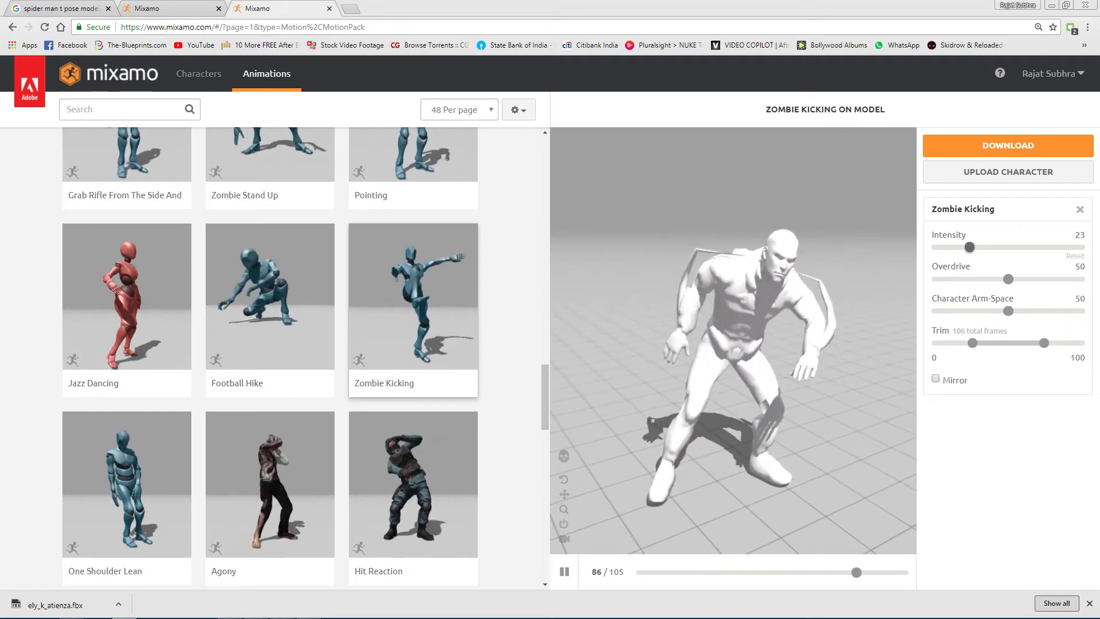
drag(970, 247, 1079, 248)
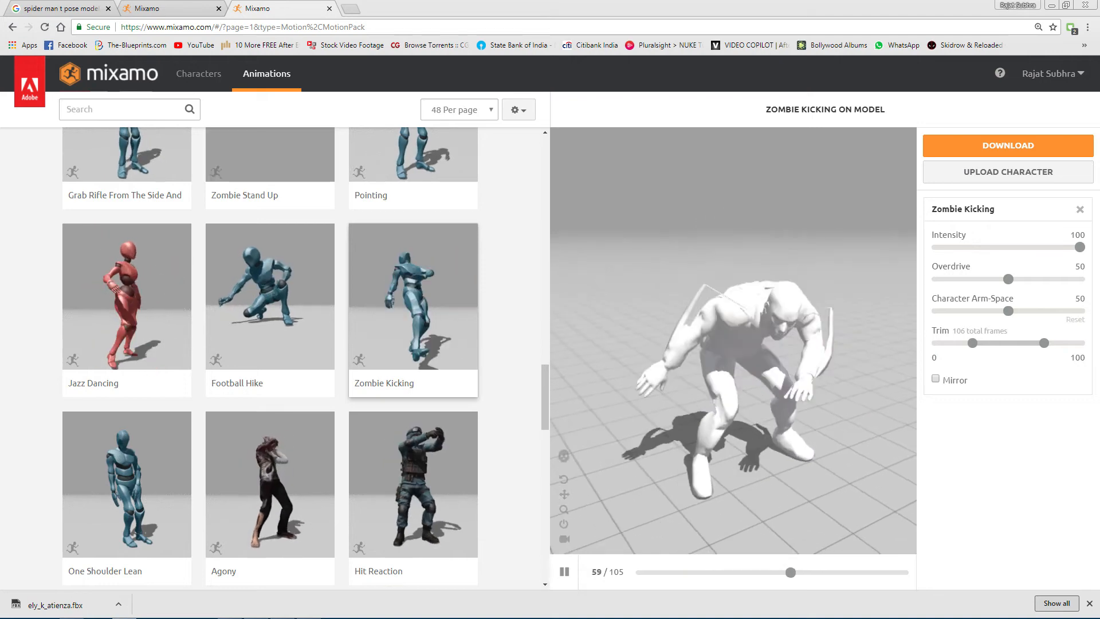
Test overdrive at 100 and 20, then settle on about 43
drag(1008, 278, 1081, 279)
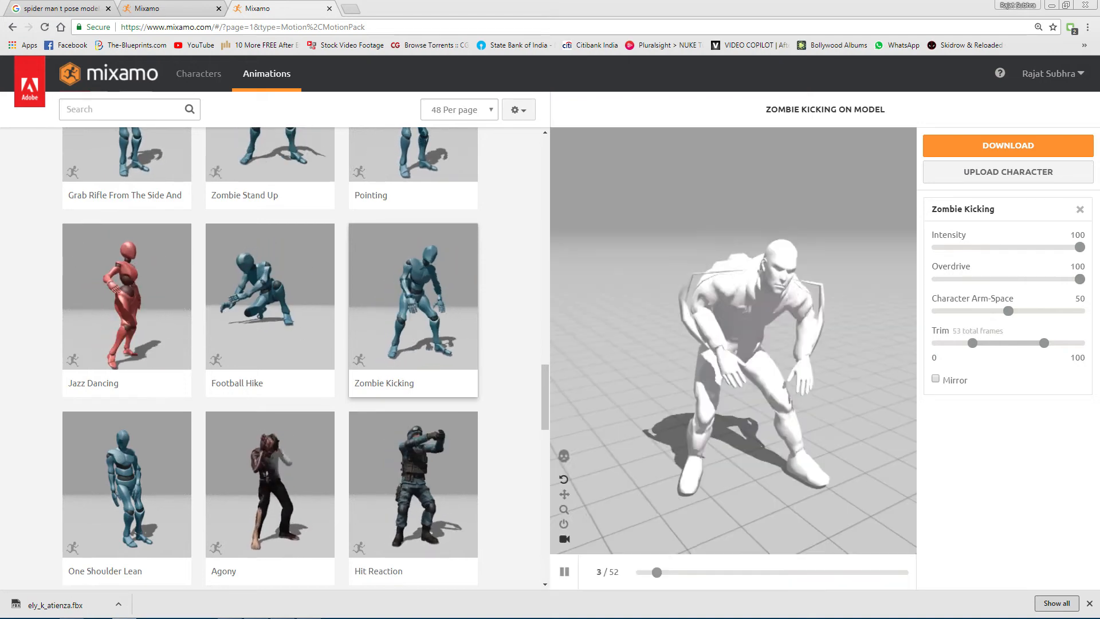
drag(1079, 278, 999, 279)
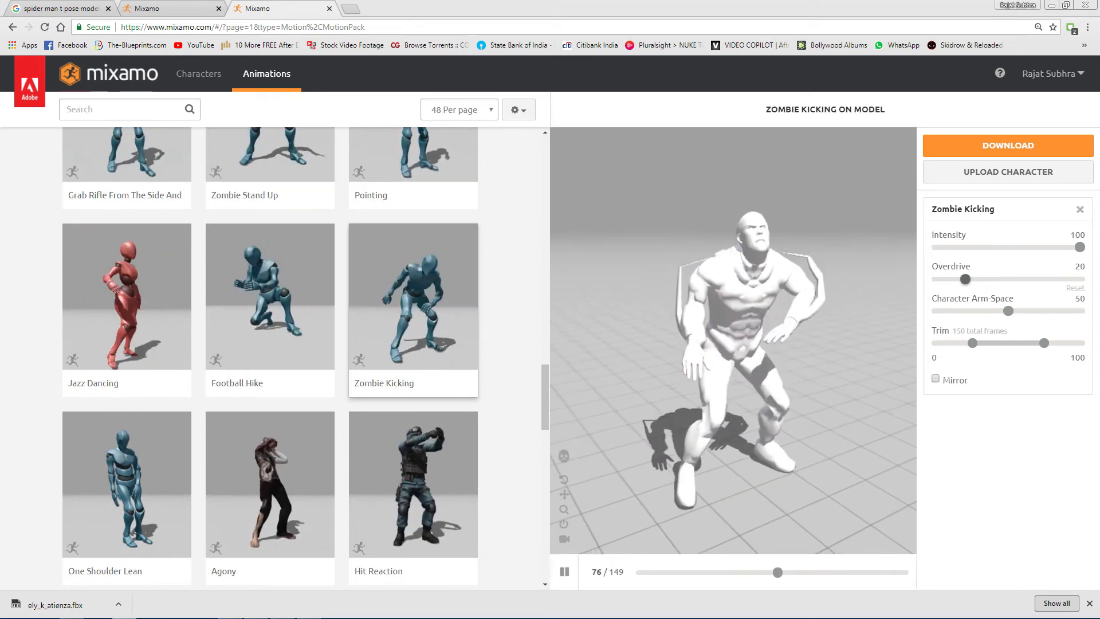
drag(964, 278, 996, 279)
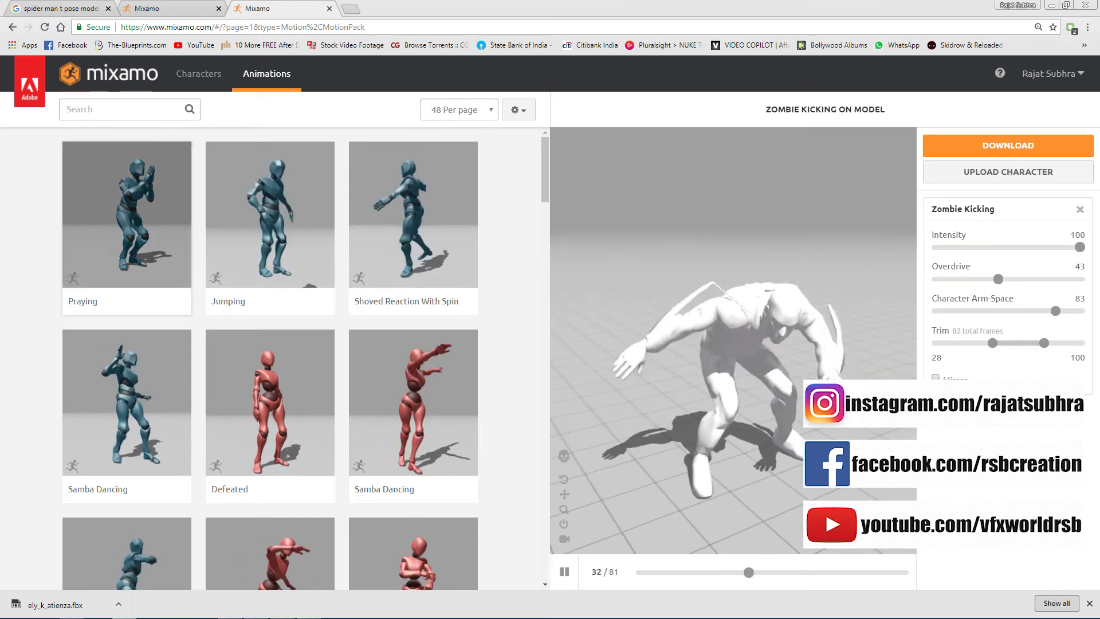
Preview Praying and check its download Skin option
click(126, 214)
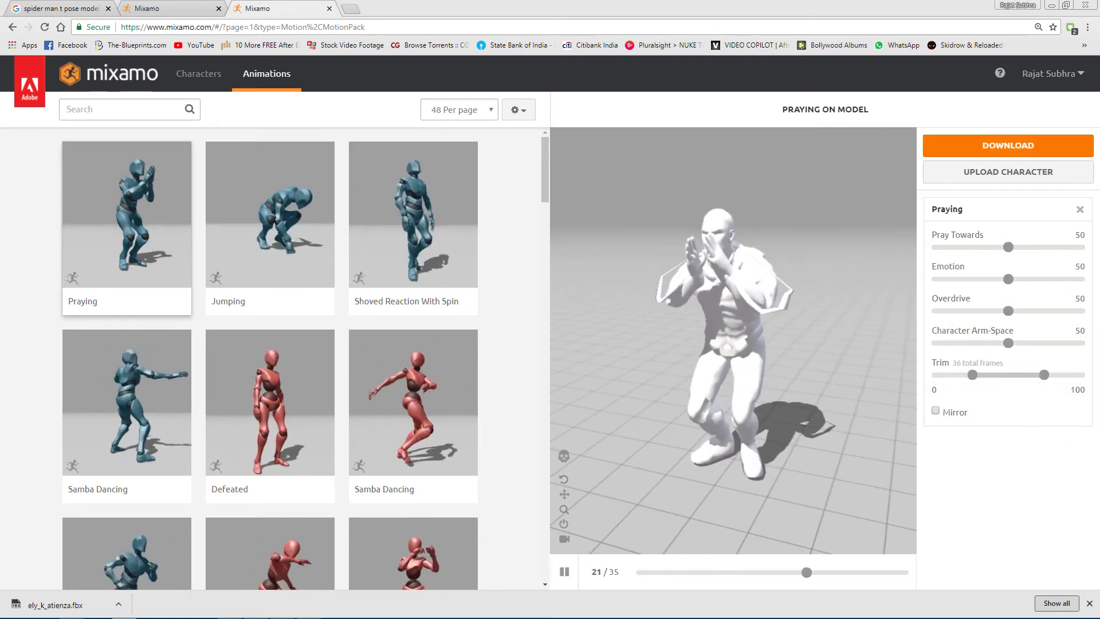
click(1007, 145)
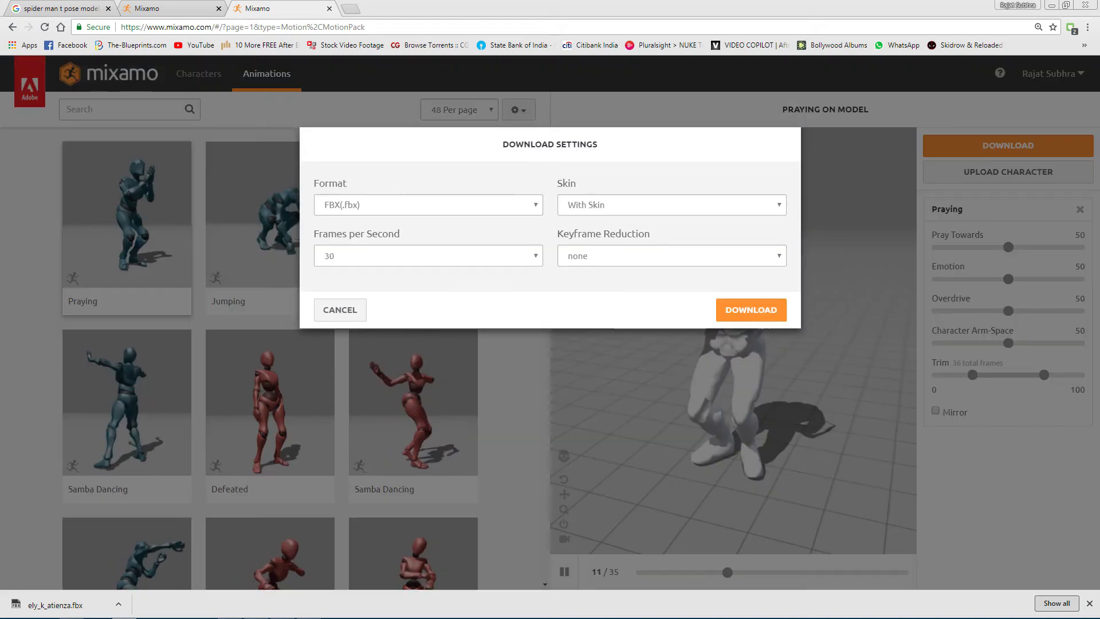
click(668, 204)
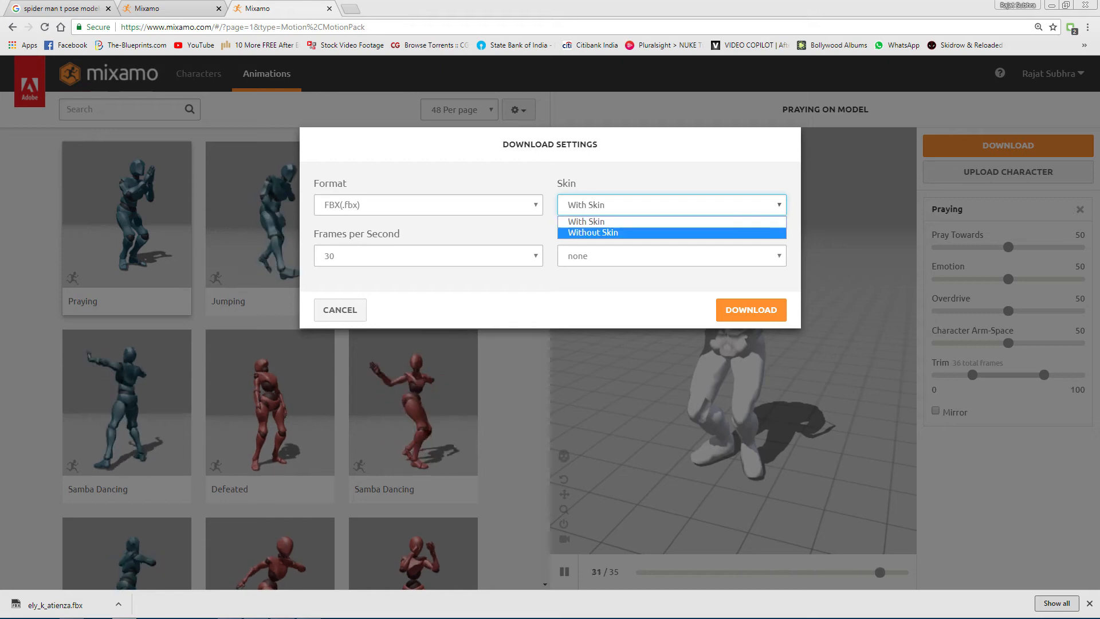
mouse_move(585, 221)
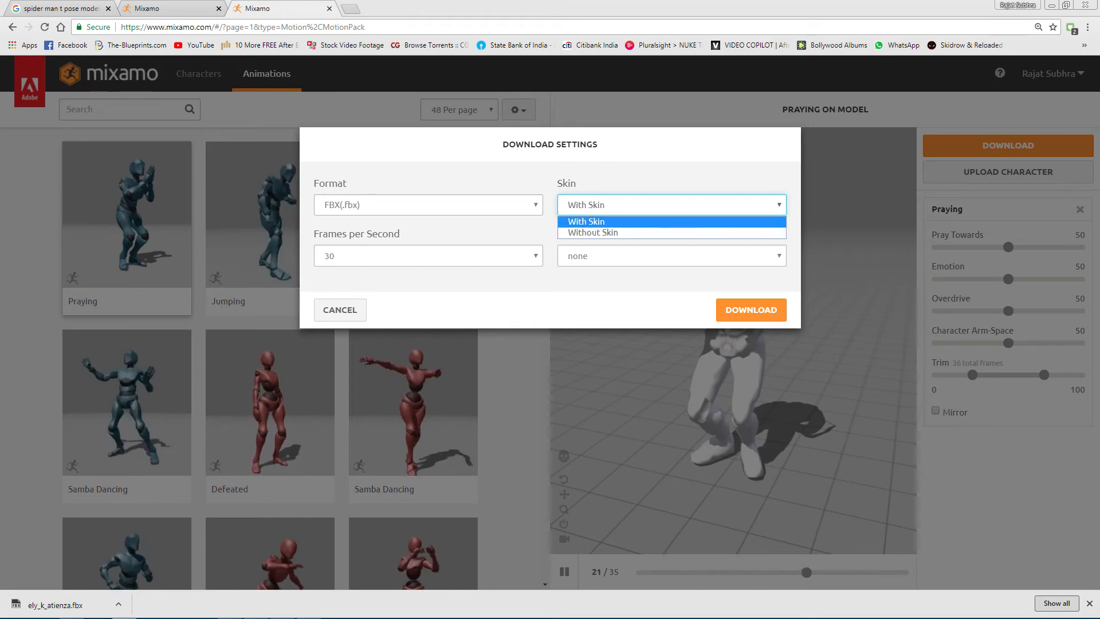
Review the Format, Frames per Second and Keyframe Reduction choices, keeping no reduction
click(427, 204)
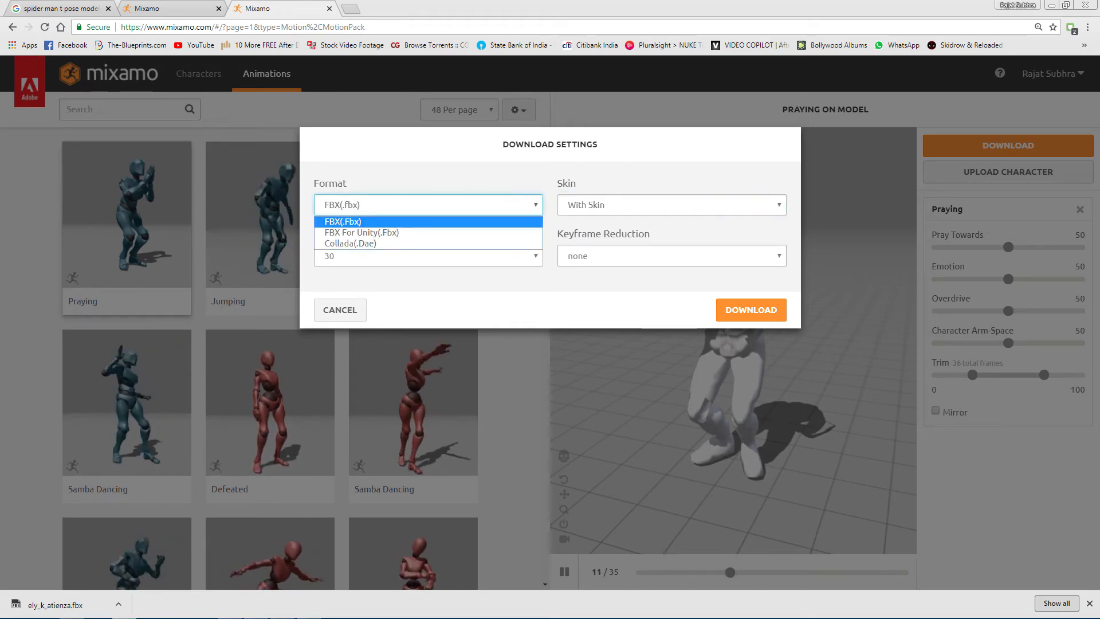
click(427, 256)
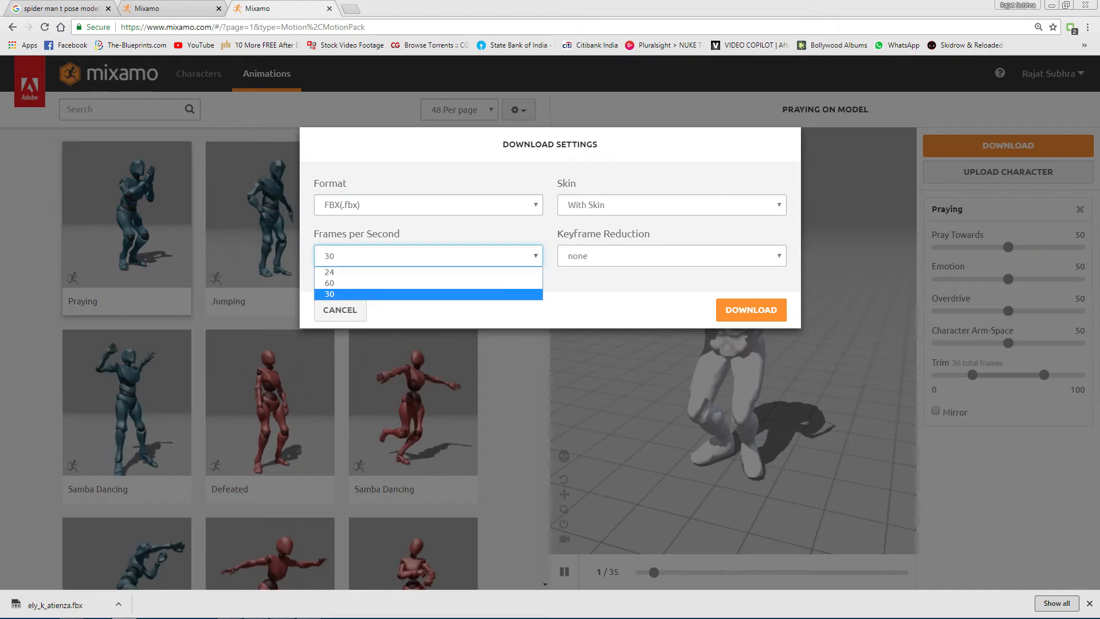
click(671, 255)
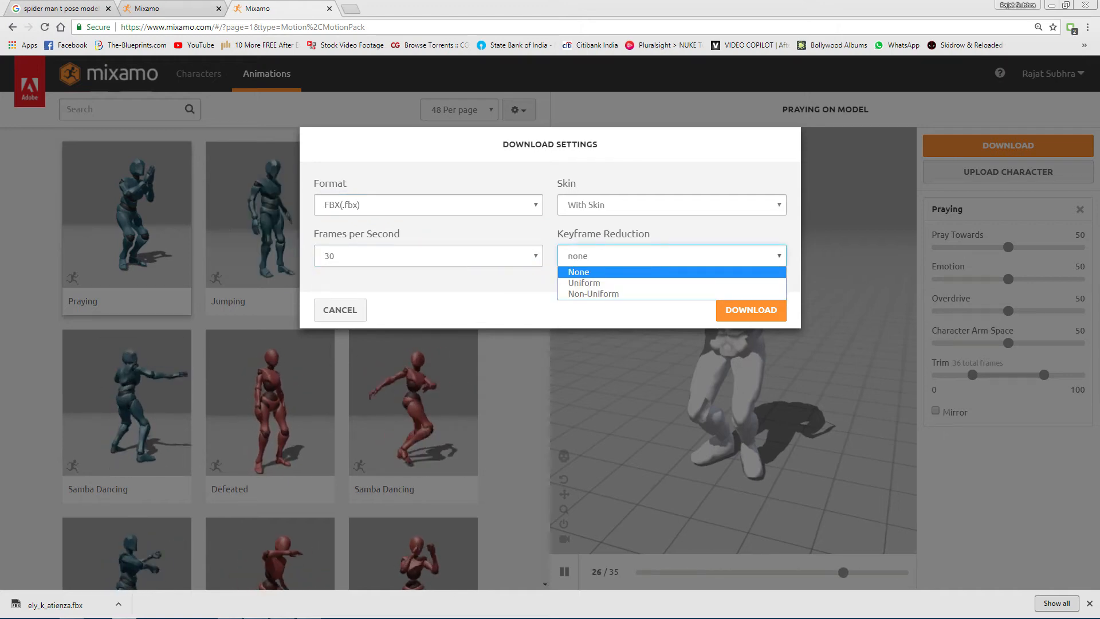
click(577, 272)
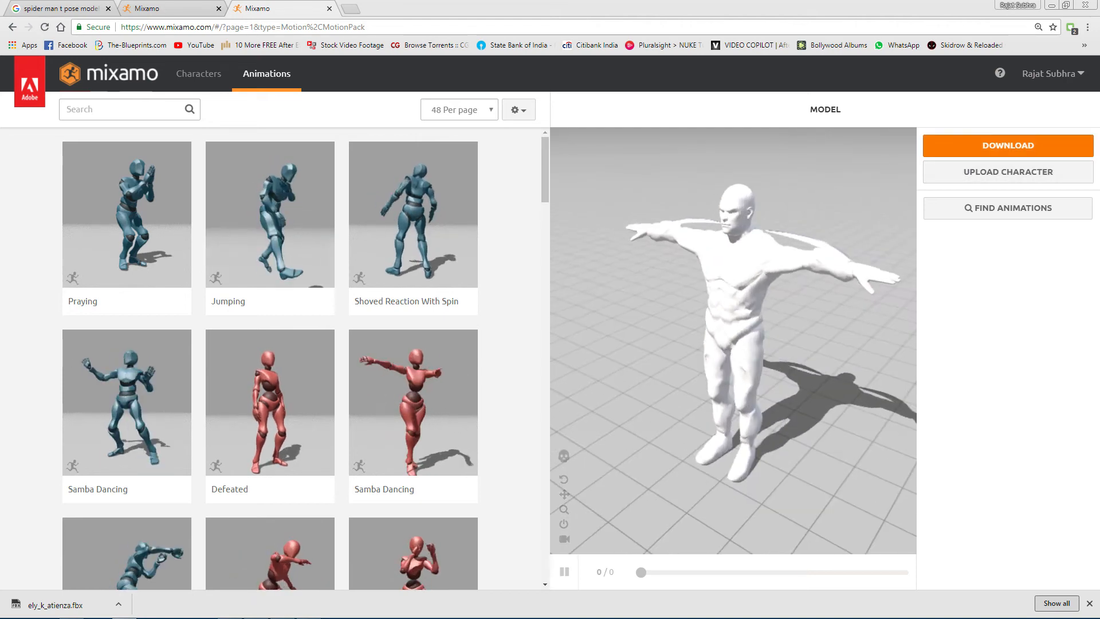
Download the character alone as FBX in T-pose
click(1007, 146)
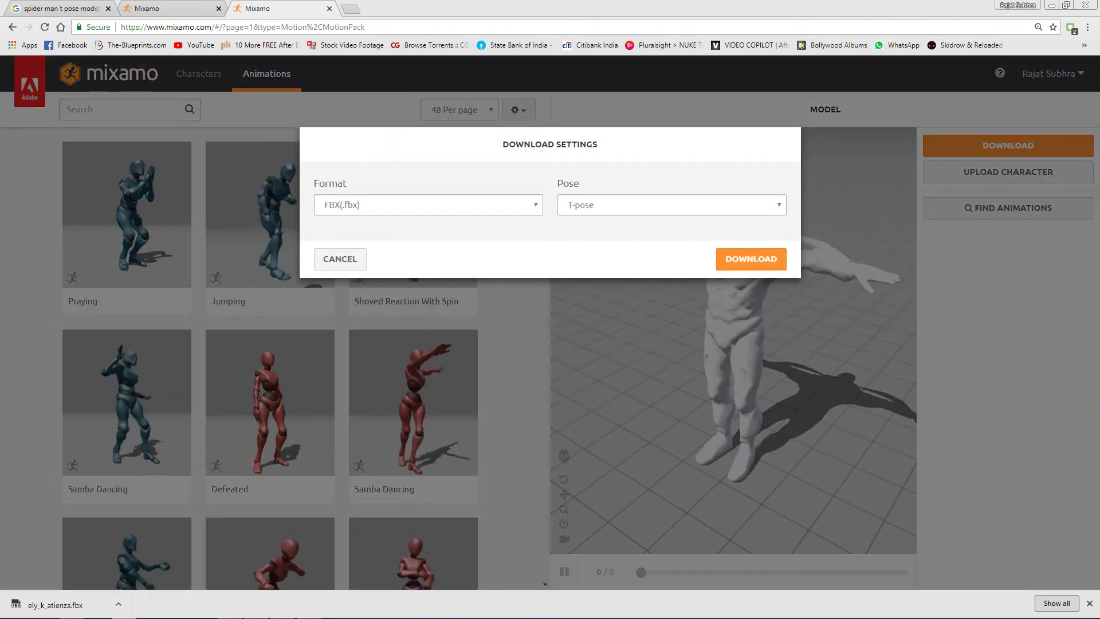
click(670, 203)
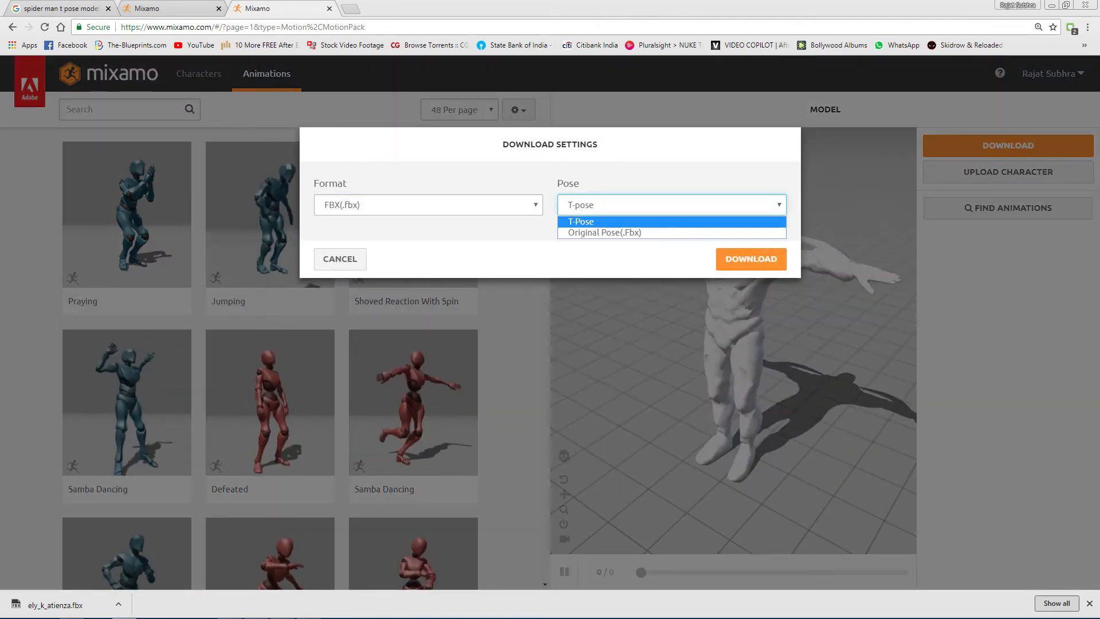
click(581, 221)
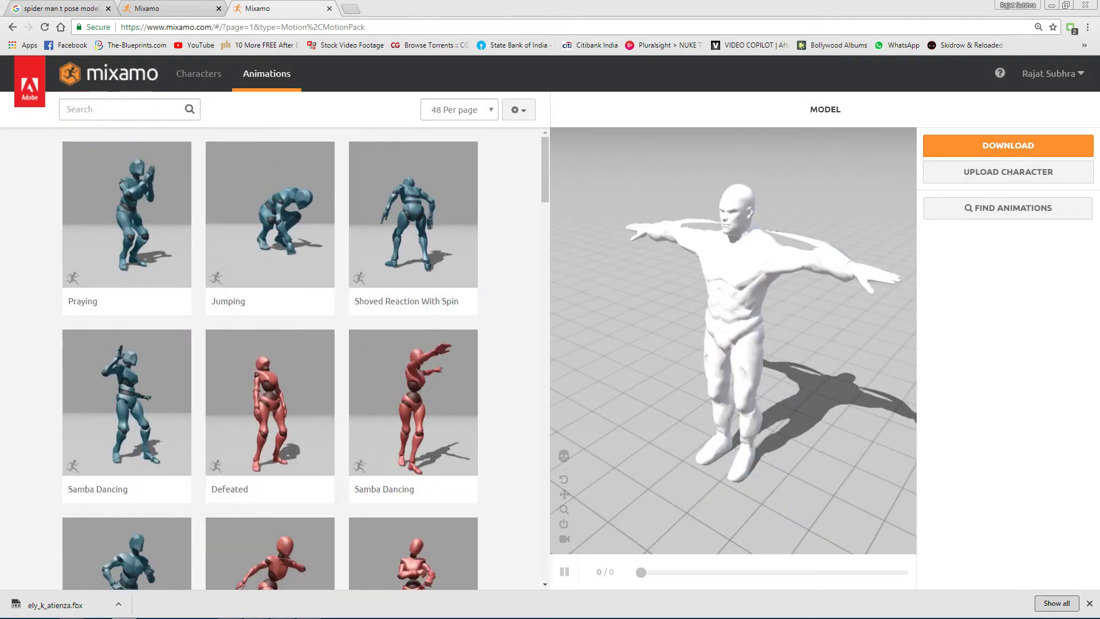
click(282, 609)
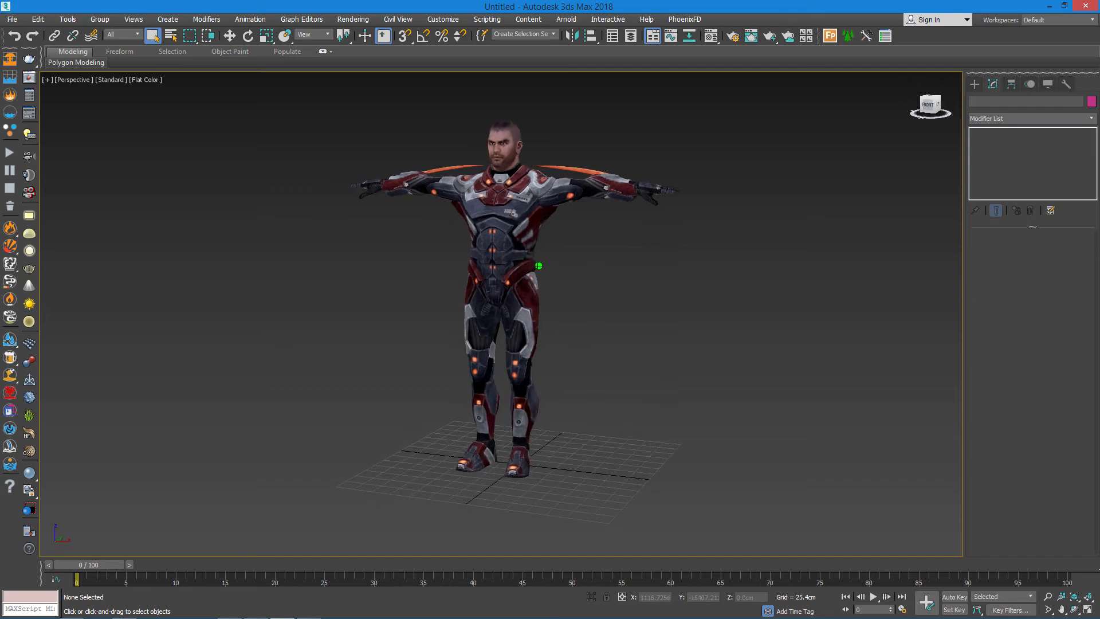
Reset to an empty scene and drag in ely_k_atienza.fbx from Downloads
click(12, 19)
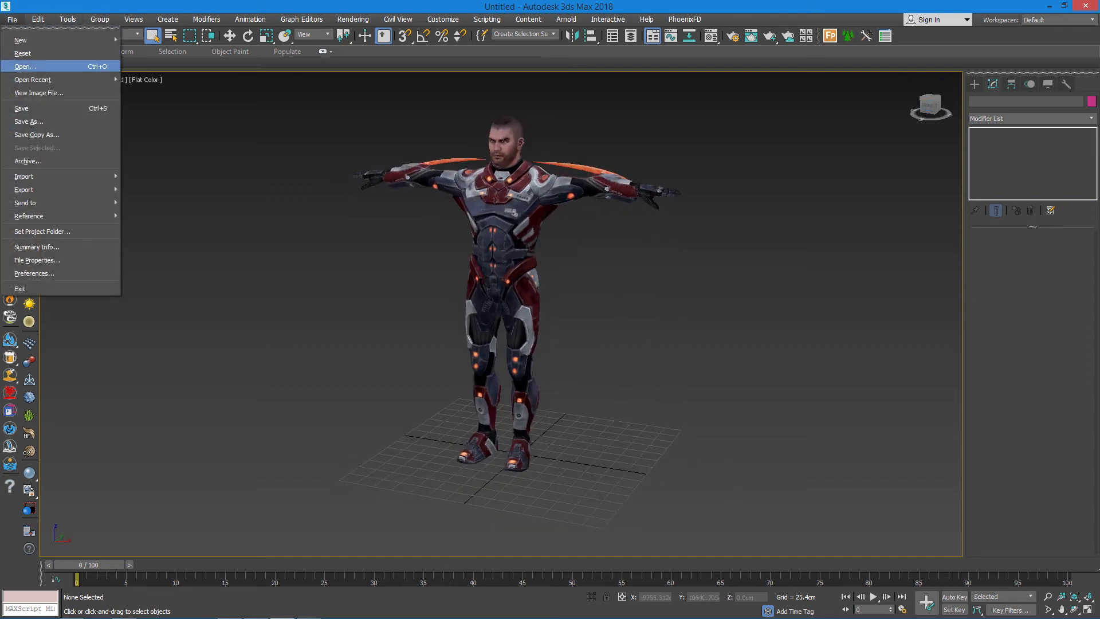
click(23, 53)
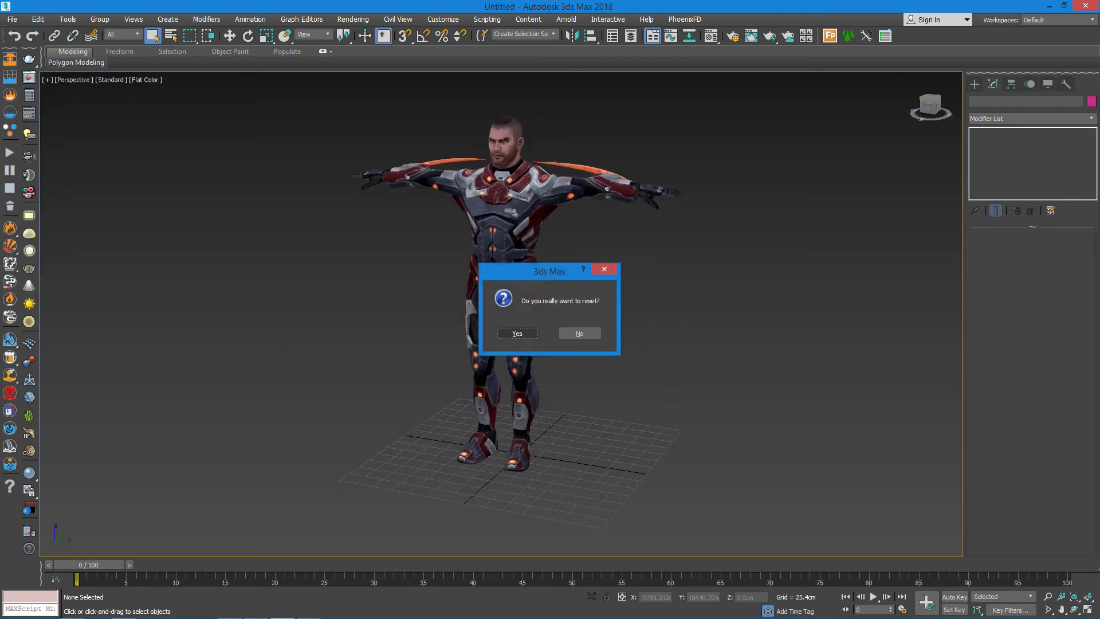
click(517, 333)
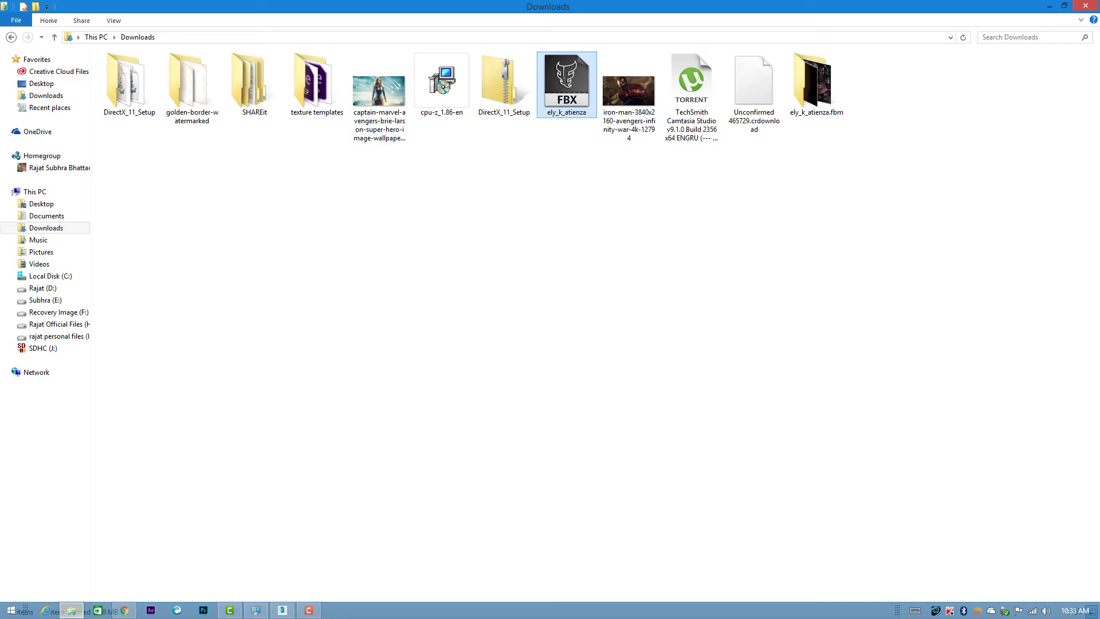
drag(566, 79, 267, 573)
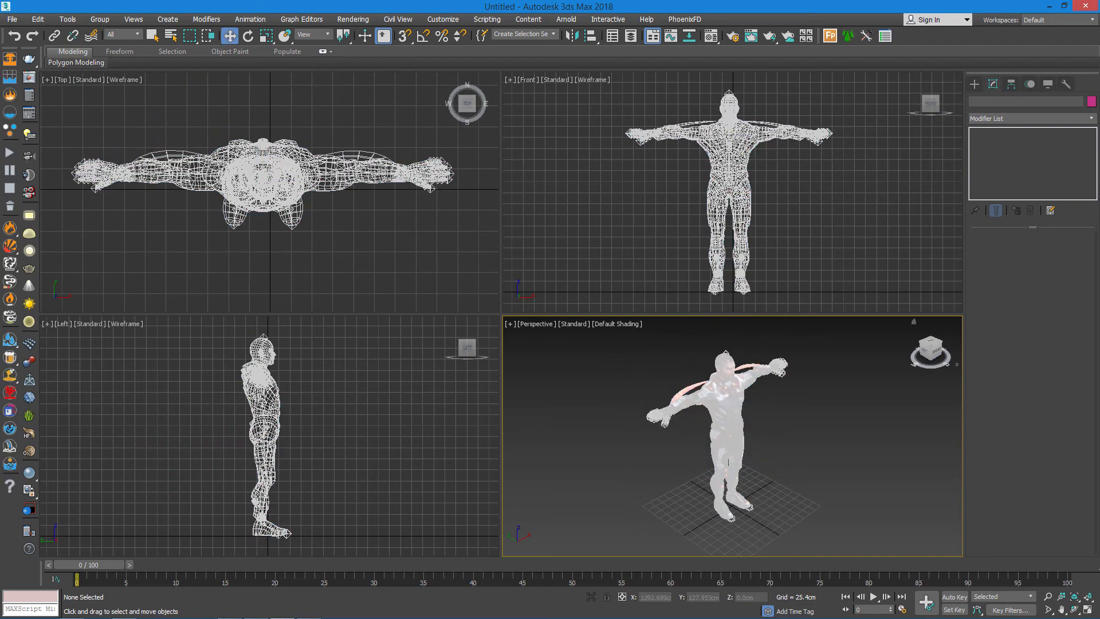
Maximize the Perspective viewport, inspect a RightArm bone, then view the full figure again
key(Alt+W)
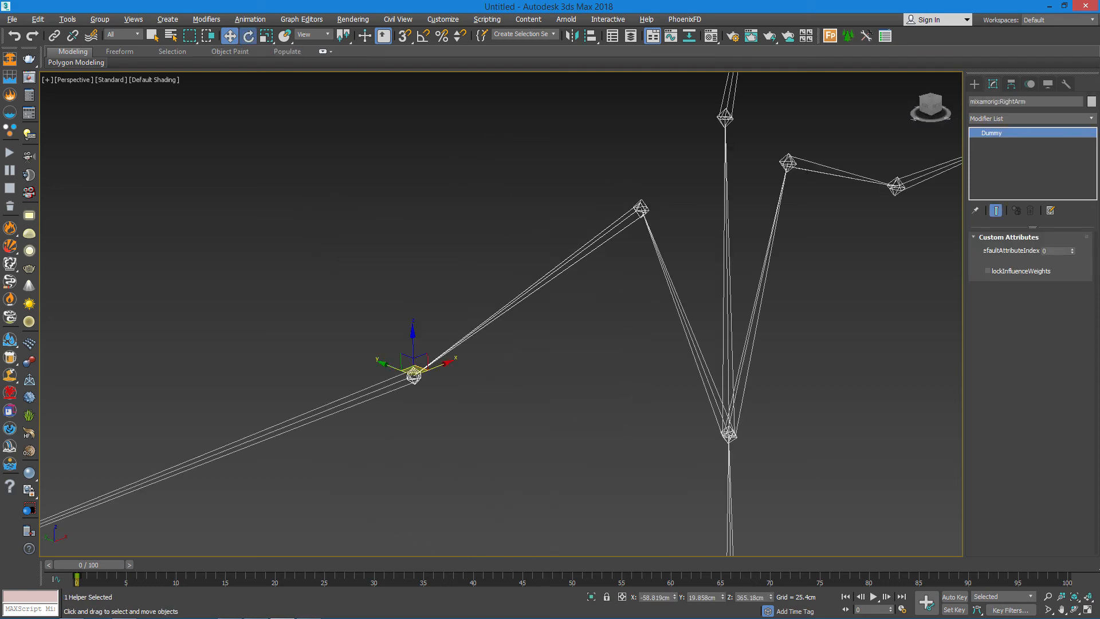
click(247, 36)
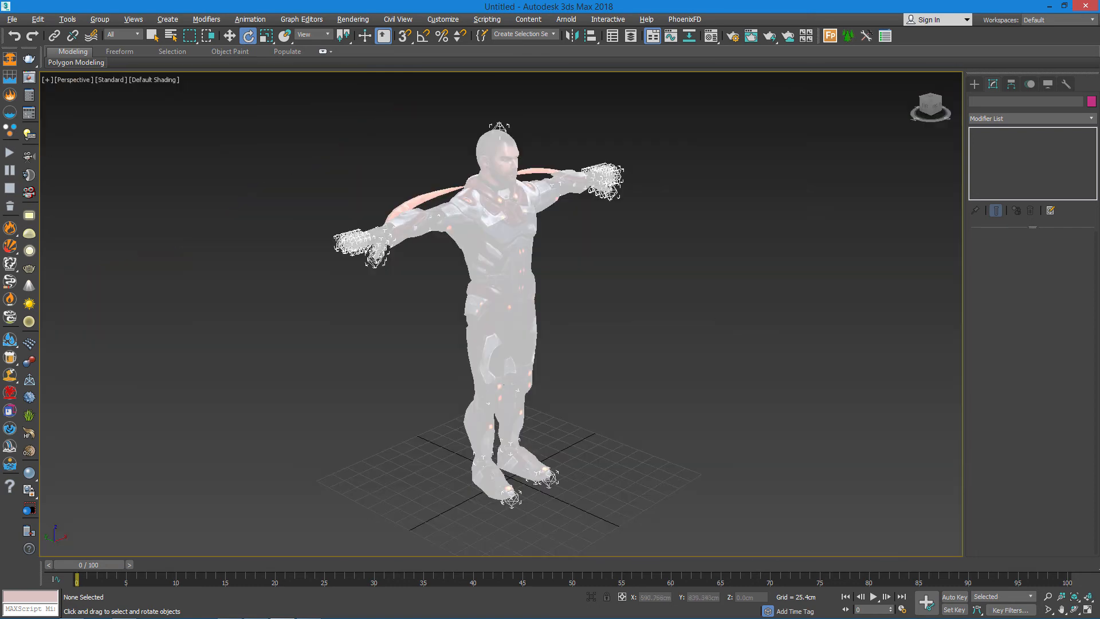
Select the mesh to see its Skin bone list and switch the viewport to Hidden Line shading
click(491, 211)
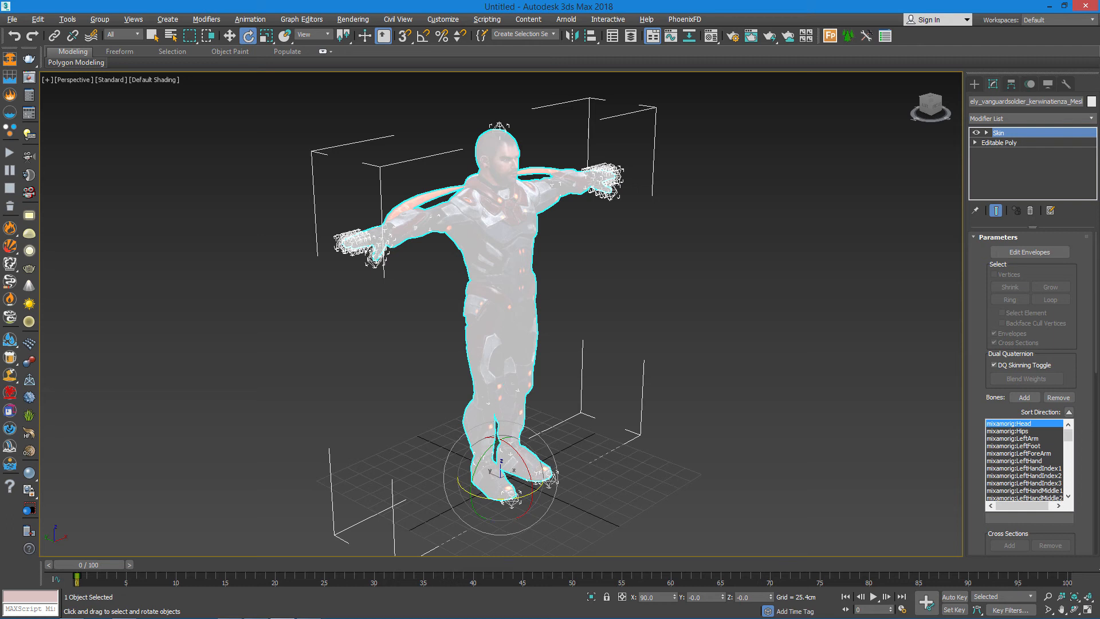
click(118, 35)
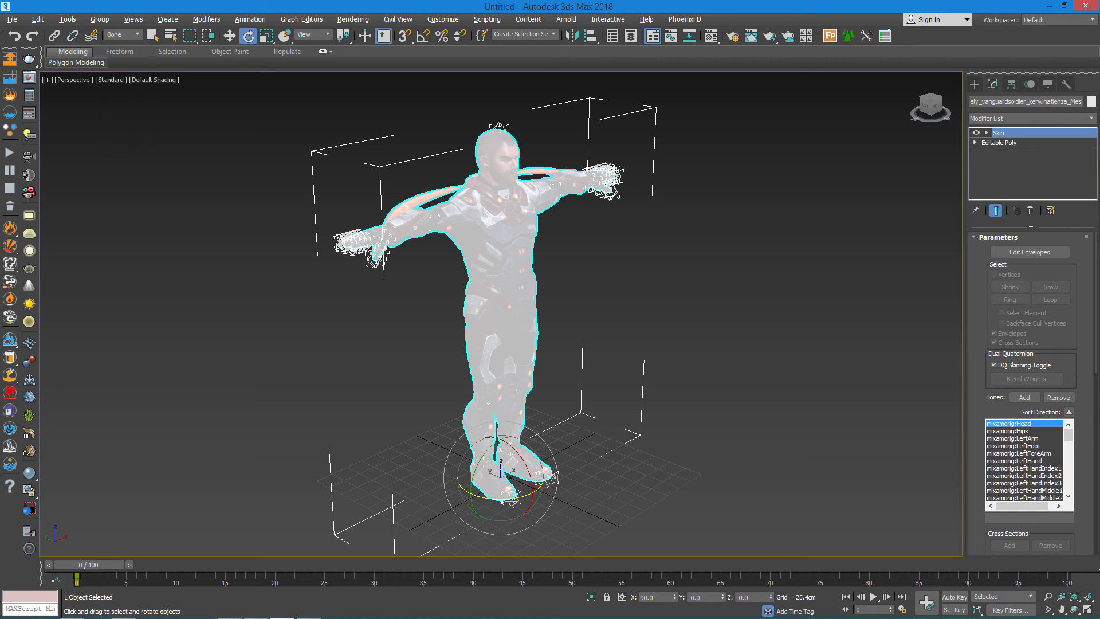
click(153, 79)
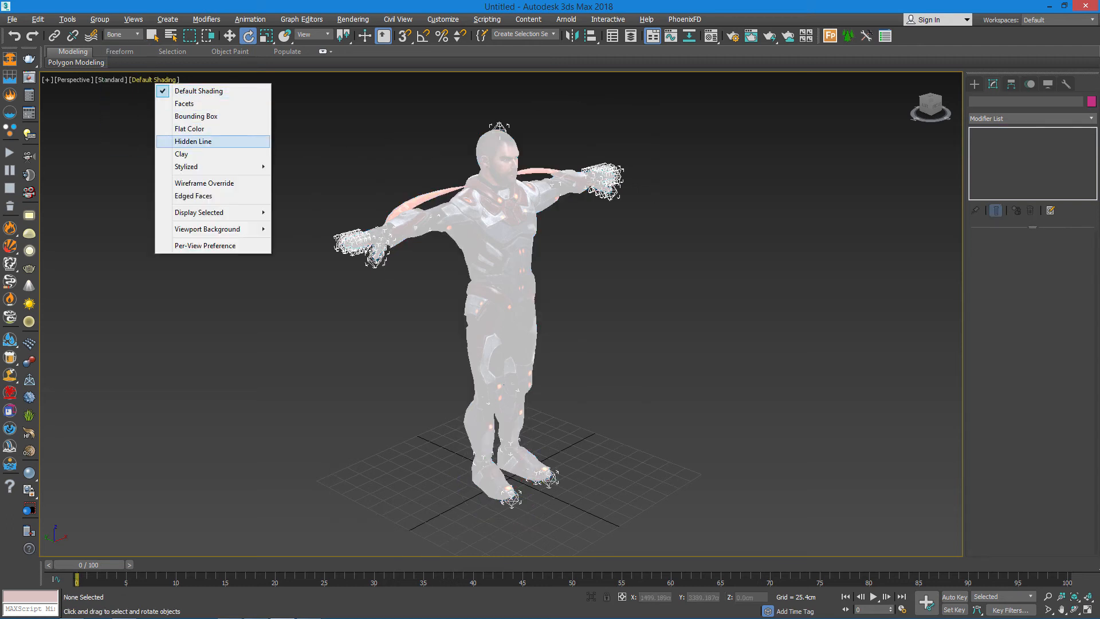
click(192, 141)
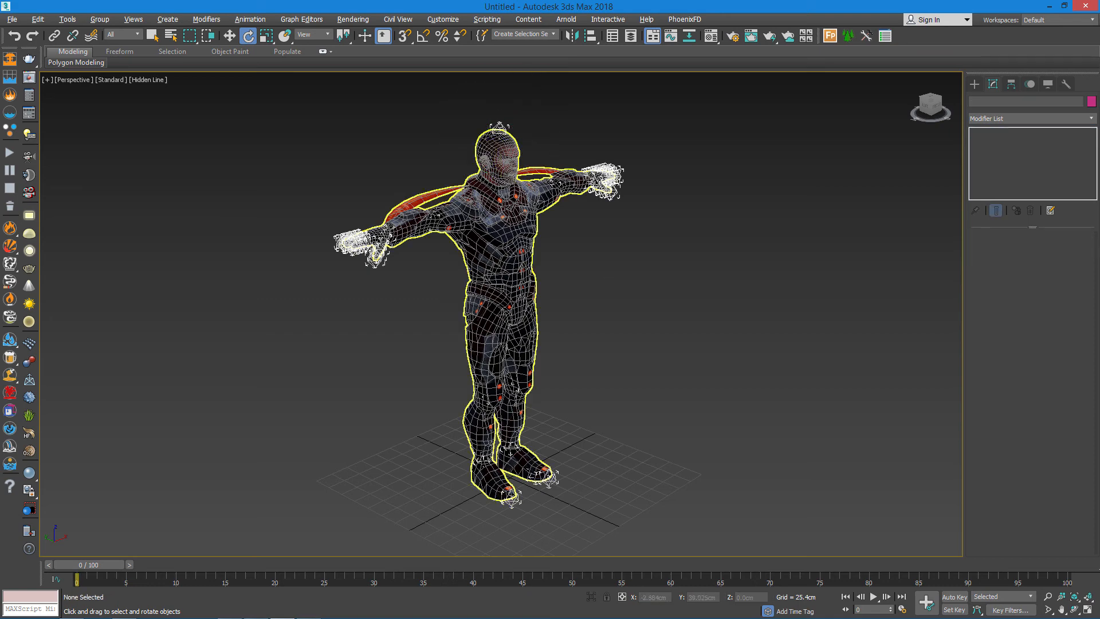
Return to Mixamo and preview Shoved Reaction With Spin on the character
click(998, 133)
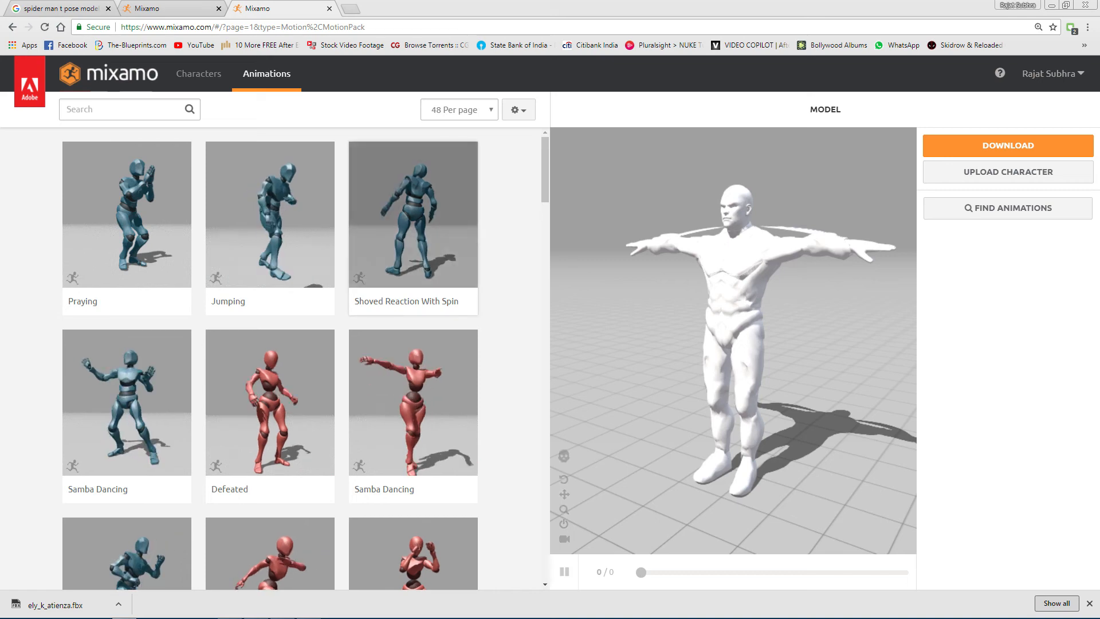
click(413, 214)
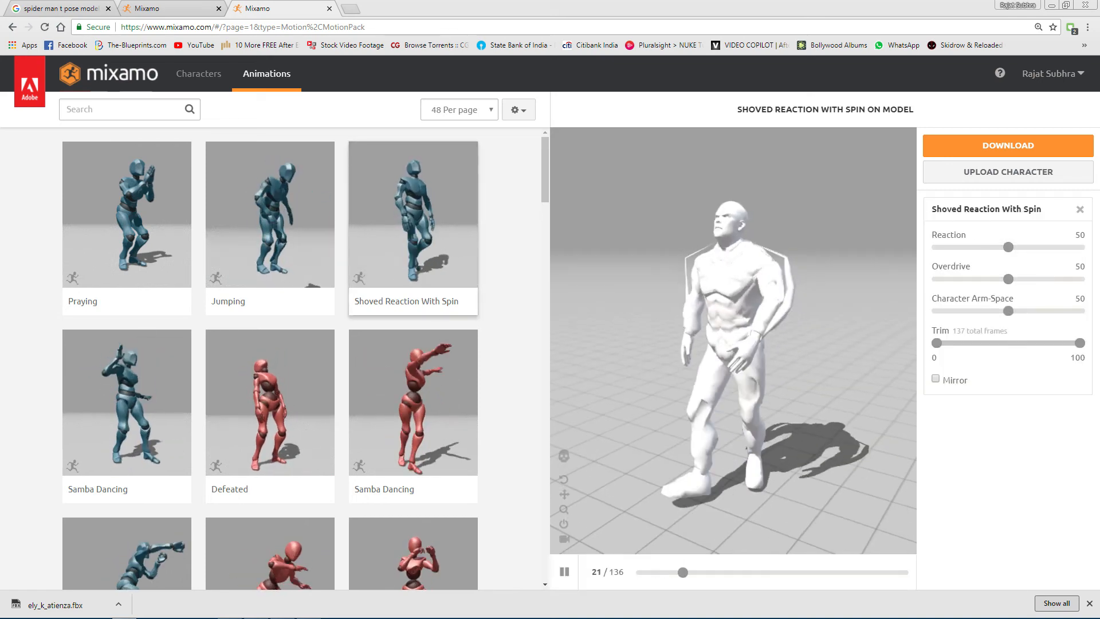